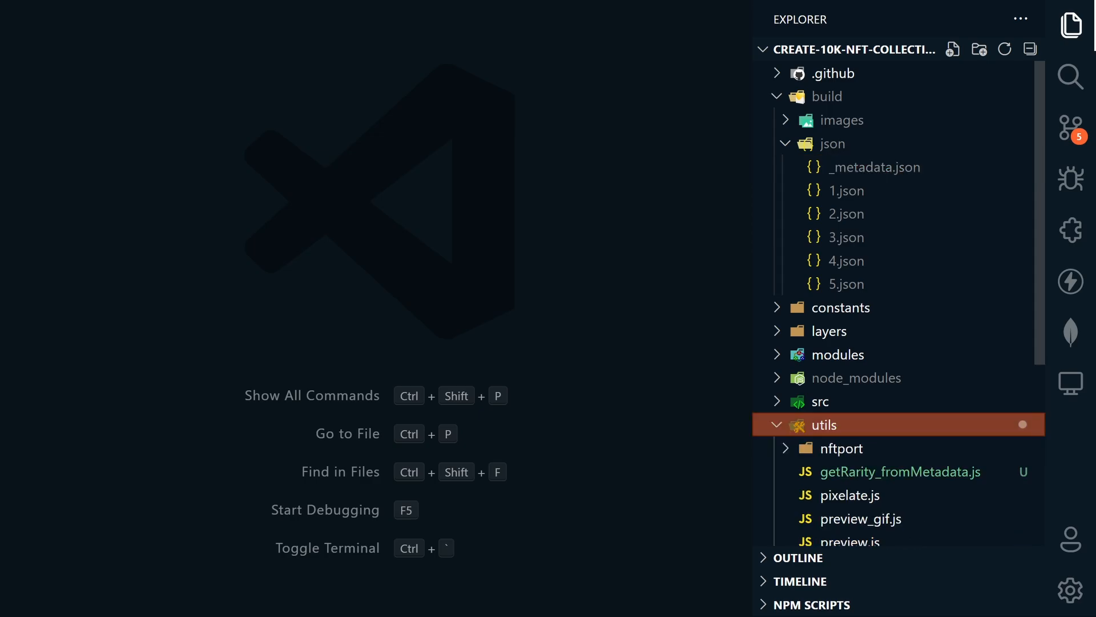
Open getRarity_fromMetadata.js from the utils folder in the Explorer
{"action": "scroll", "scroll_direction": "down", "scroll_amount": 3}
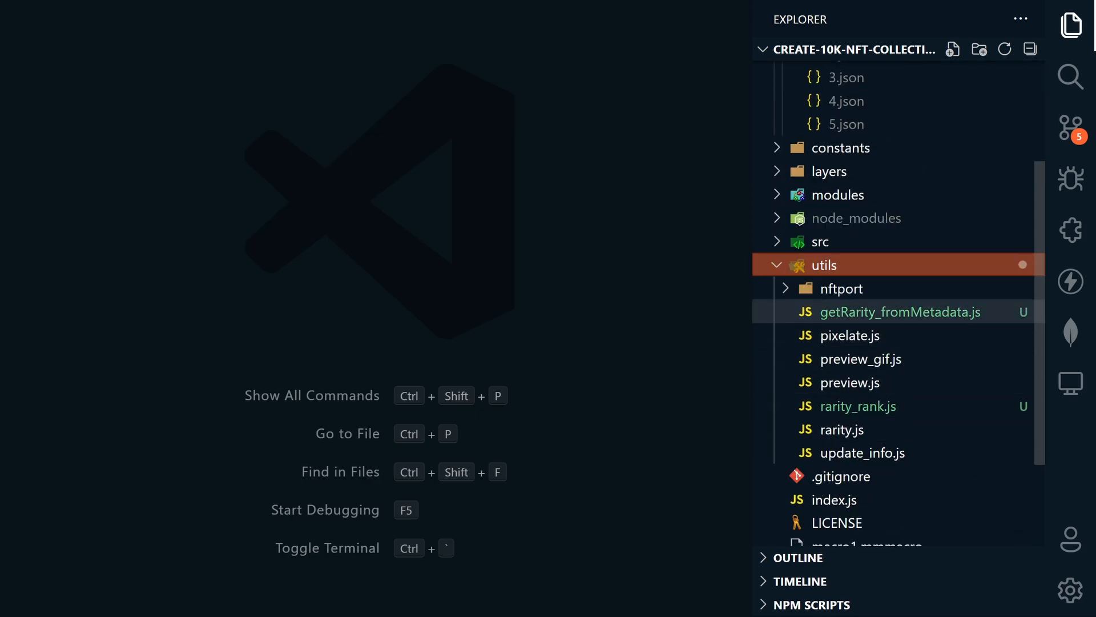
{"action": "left_click", "coordinate": [859, 405]}
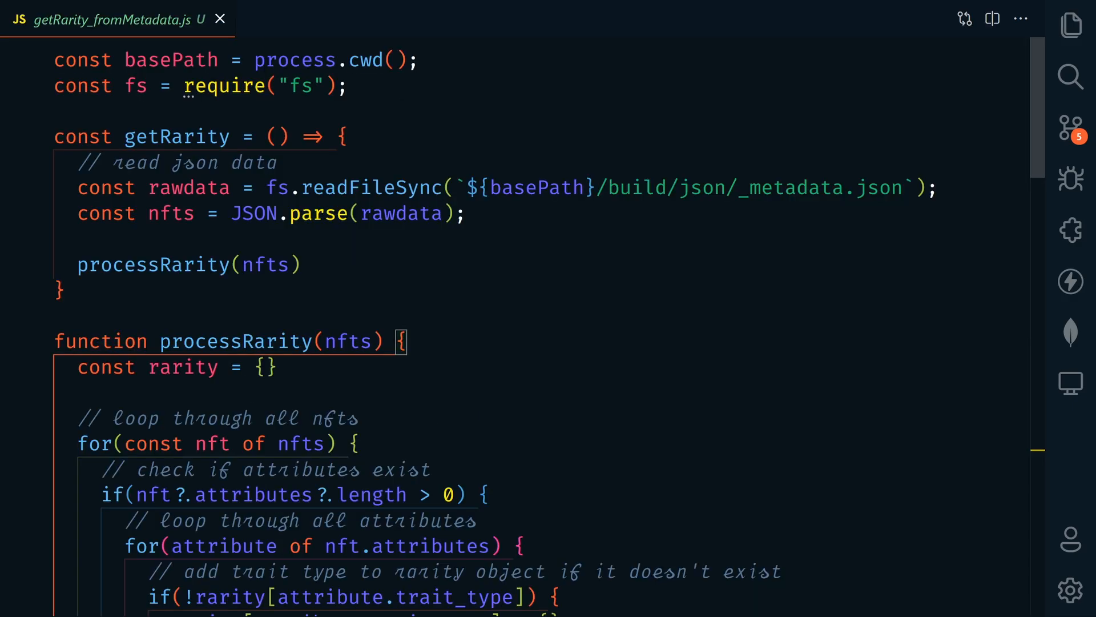
{"action": "left_click_drag", "start_coordinate": [77, 187], "coordinate": [465, 214]}
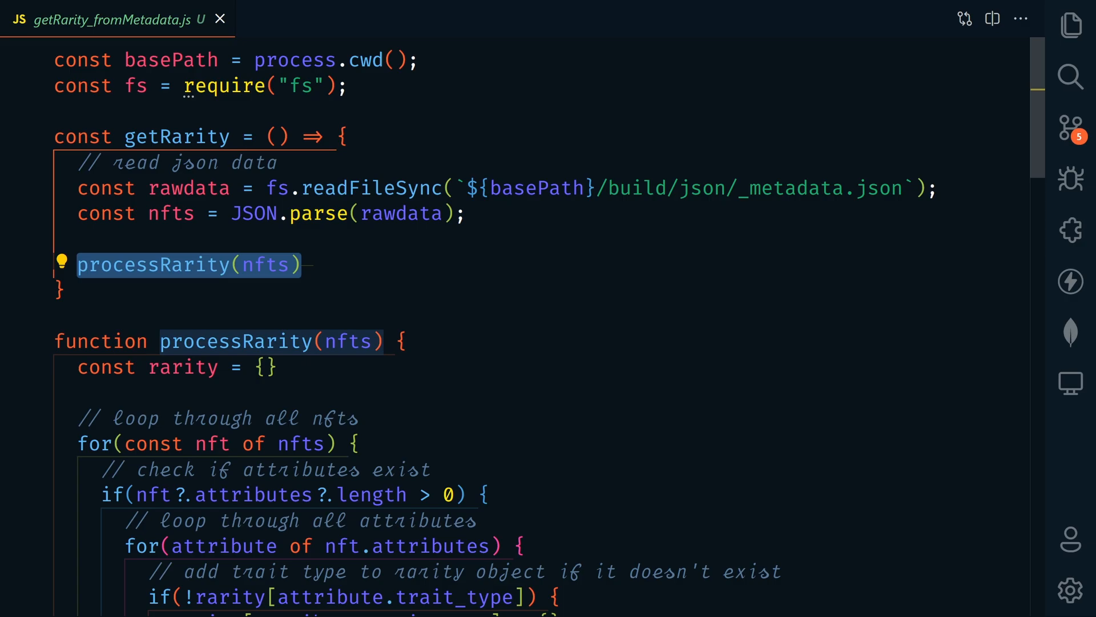
{"action": "scroll", "scroll_direction": "down", "scroll_amount": 3}
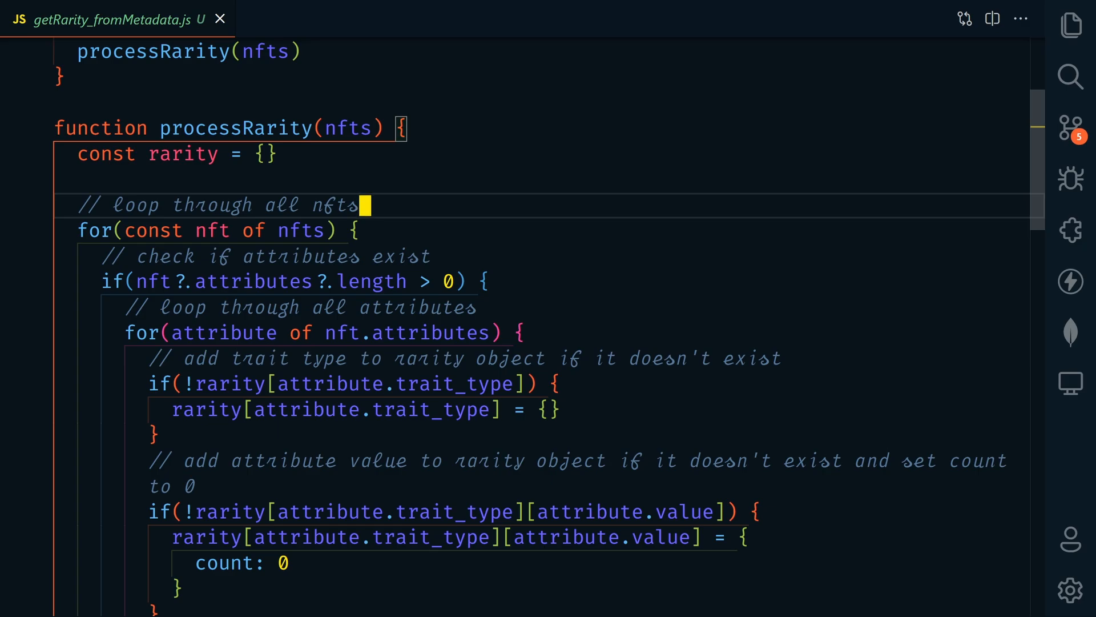
{"action": "left_click", "coordinate": [440, 257]}
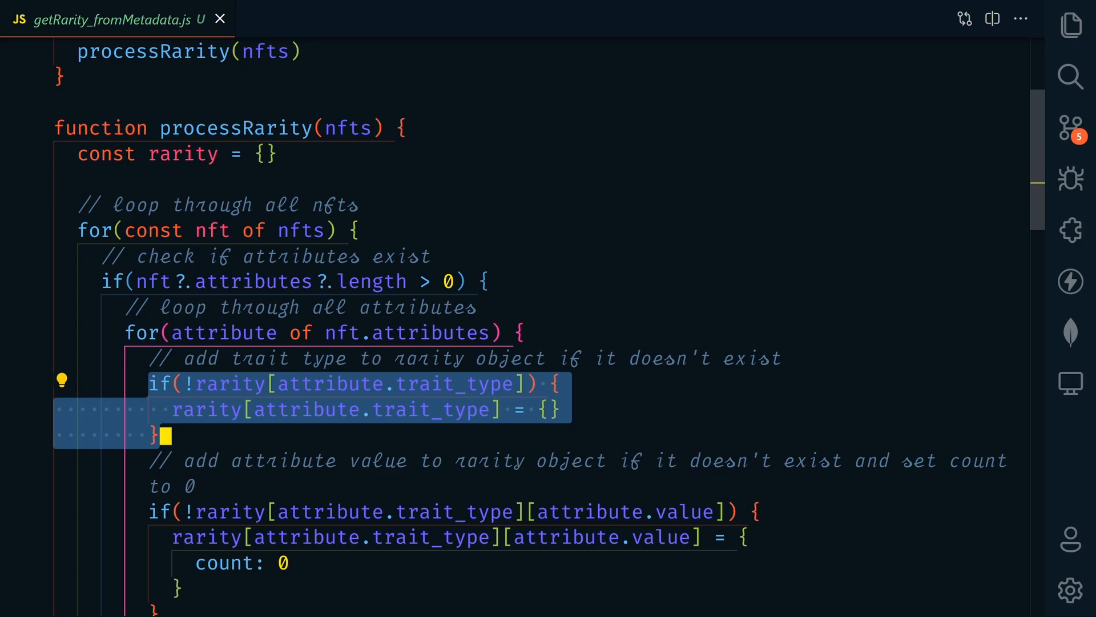
{"action": "scroll", "scroll_direction": "down", "scroll_amount": 3}
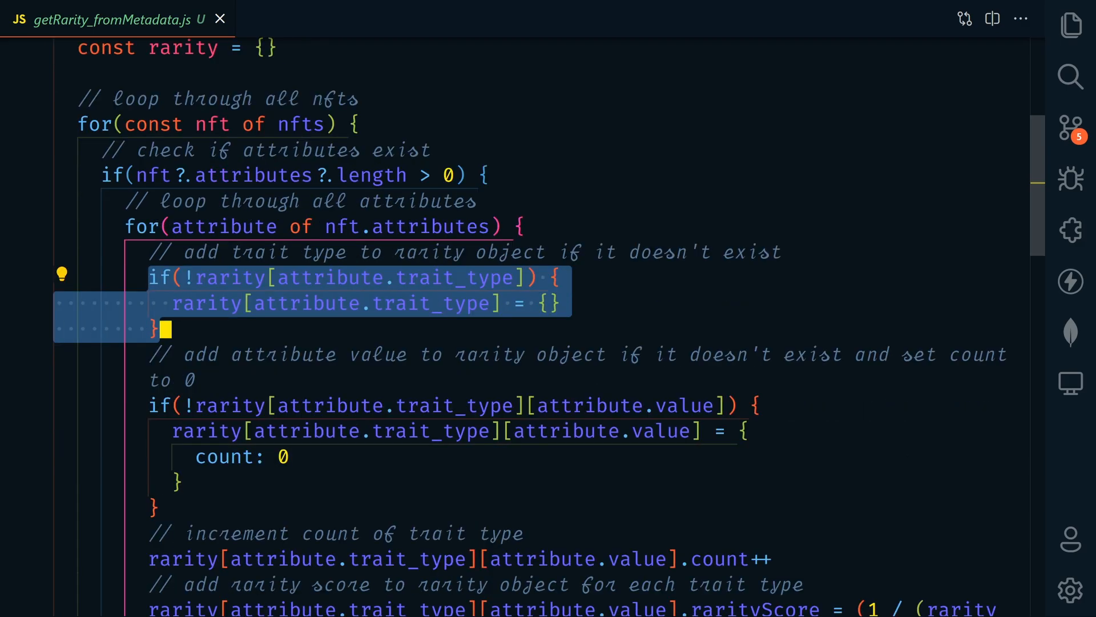
{"action": "scroll", "scroll_direction": "down", "scroll_amount": 3}
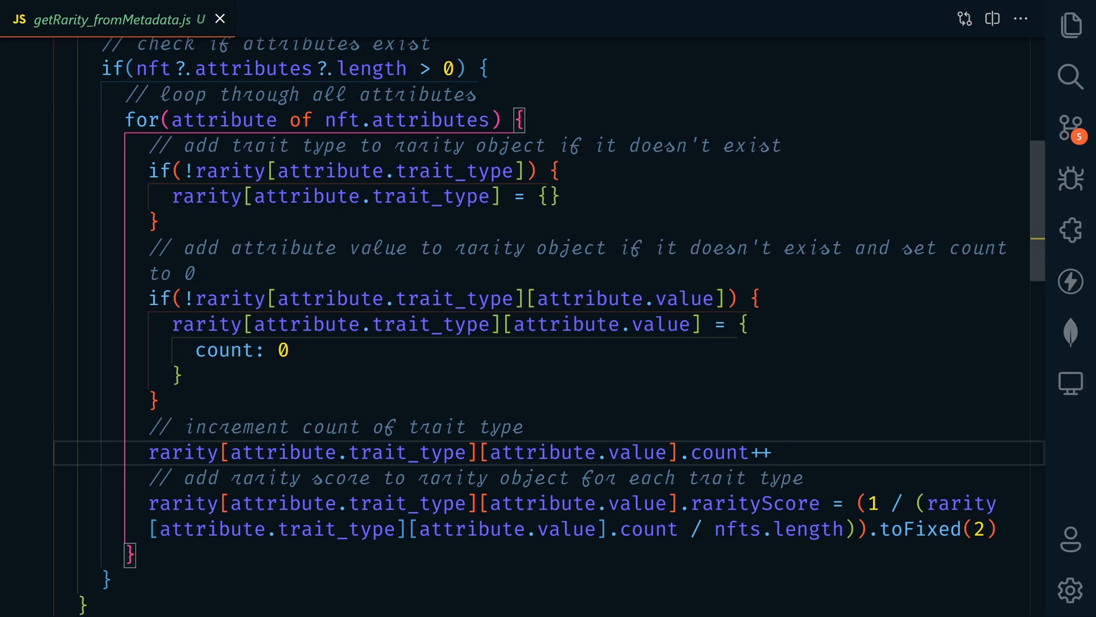
{"action": "left_click", "coordinate": [981, 529]}
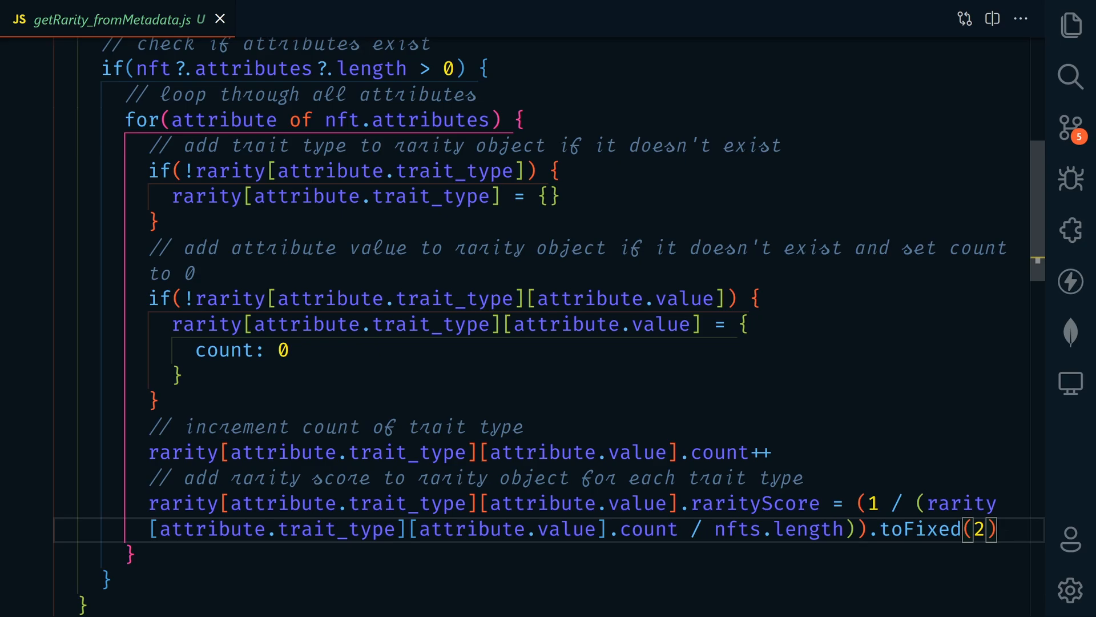
{"action": "scroll", "scroll_direction": "down", "scroll_amount": 3}
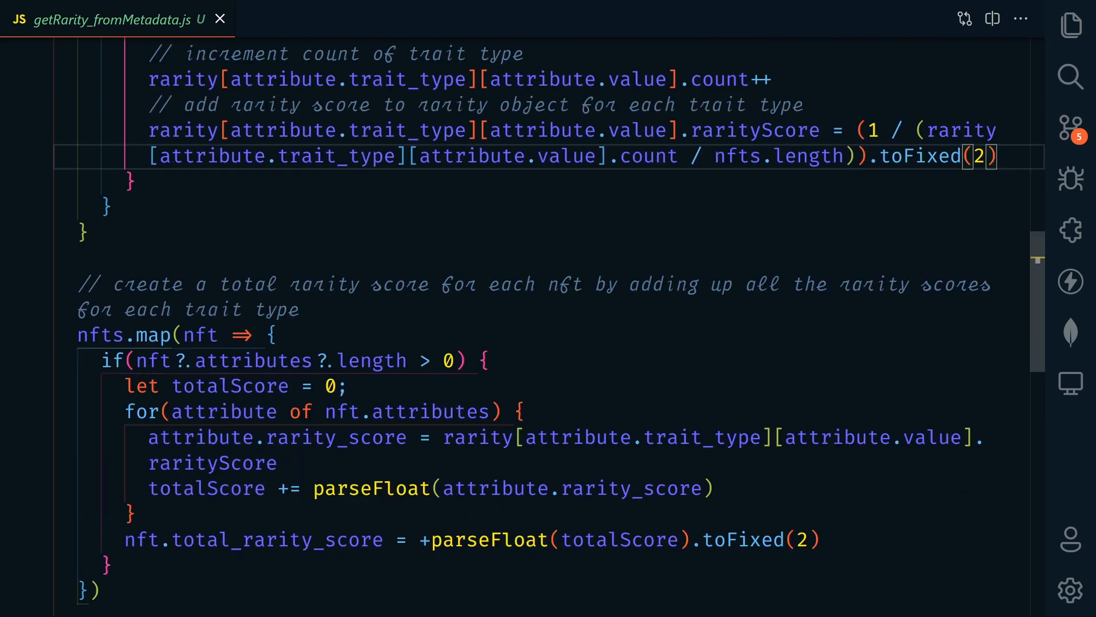
{"action": "scroll", "scroll_direction": "down", "scroll_amount": 3}
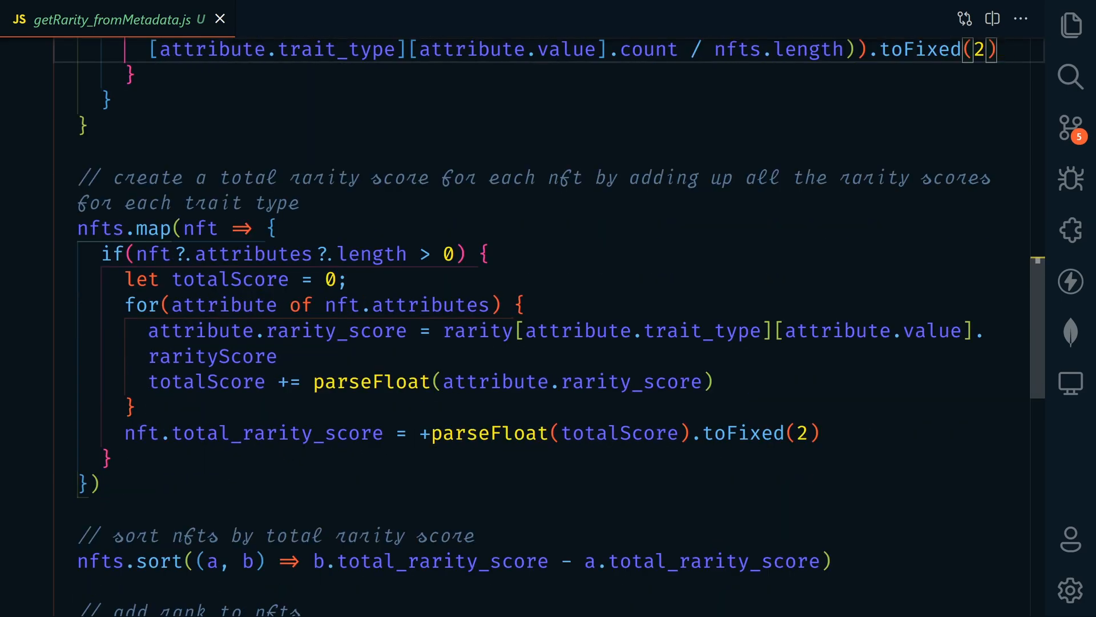
{"action": "left_click", "coordinate": [276, 228]}
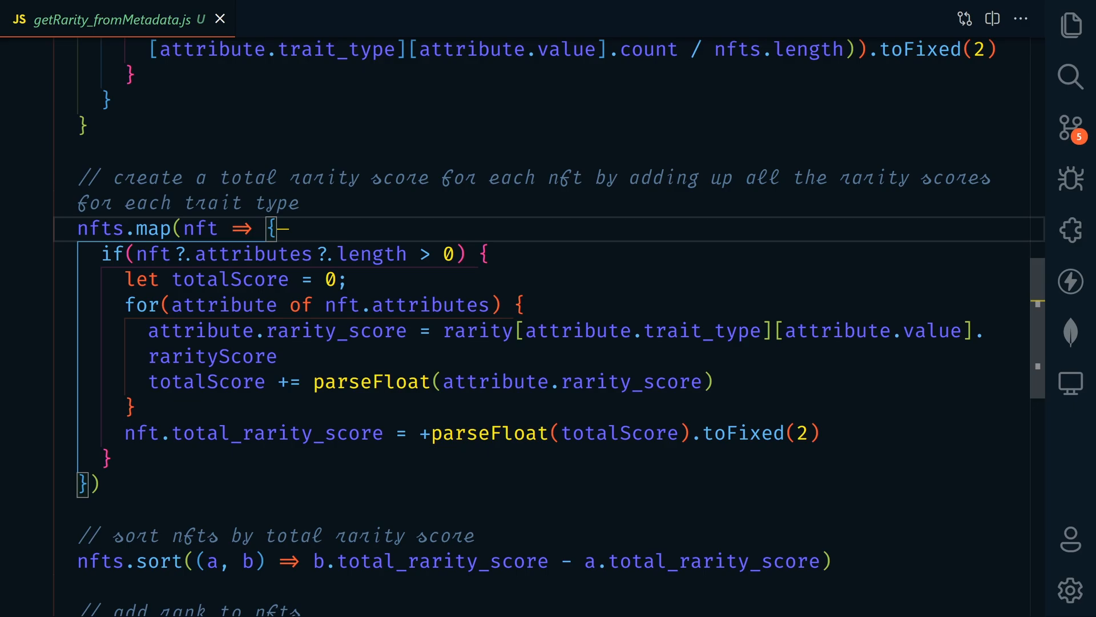
{"action": "scroll", "scroll_direction": "down", "scroll_amount": 3}
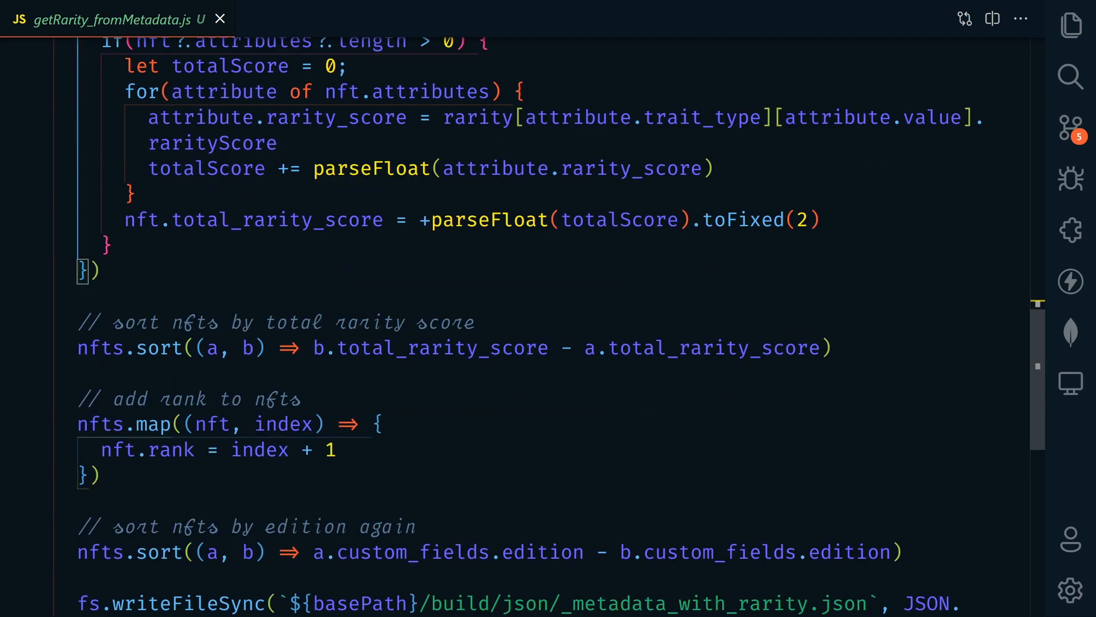
{"action": "left_click", "coordinate": [479, 322]}
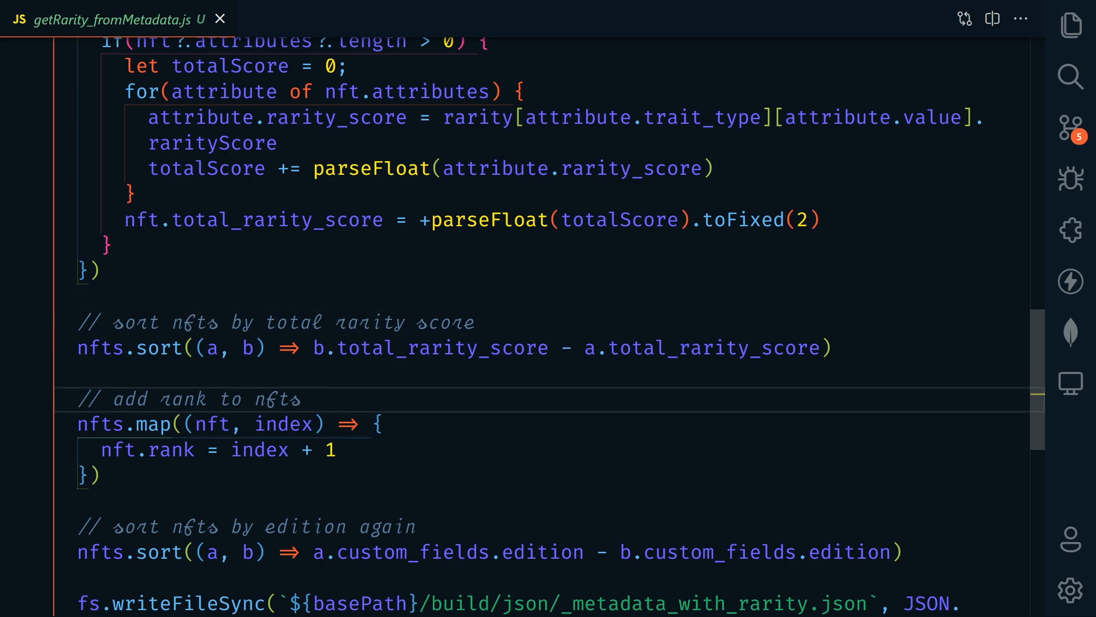
{"action": "scroll", "scroll_direction": "down", "scroll_amount": 3}
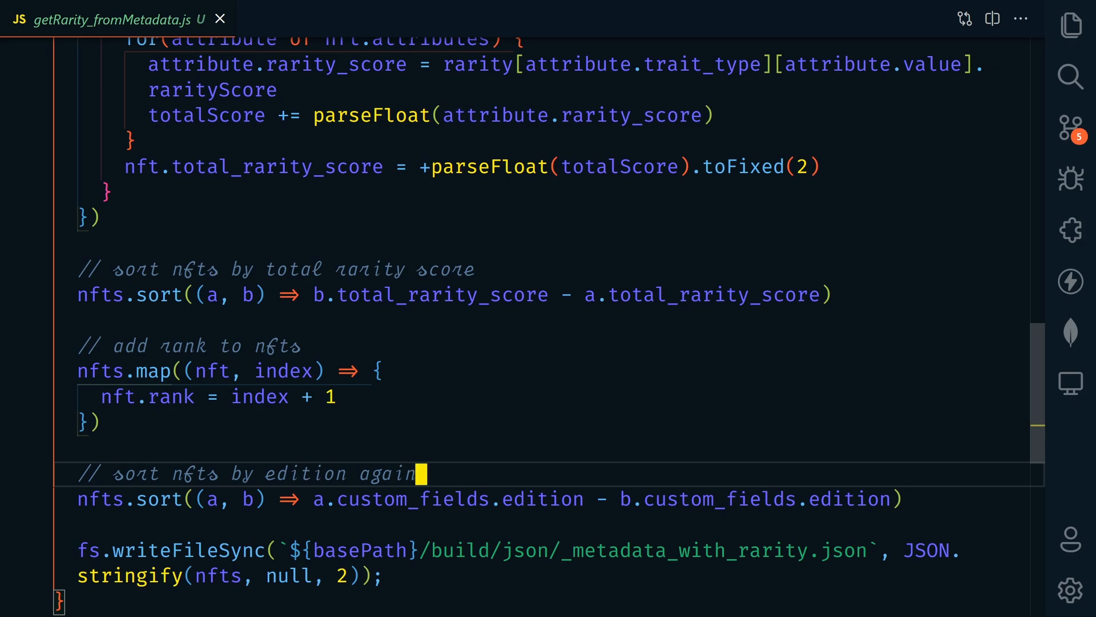
{"action": "scroll", "scroll_direction": "down", "scroll_amount": 3}
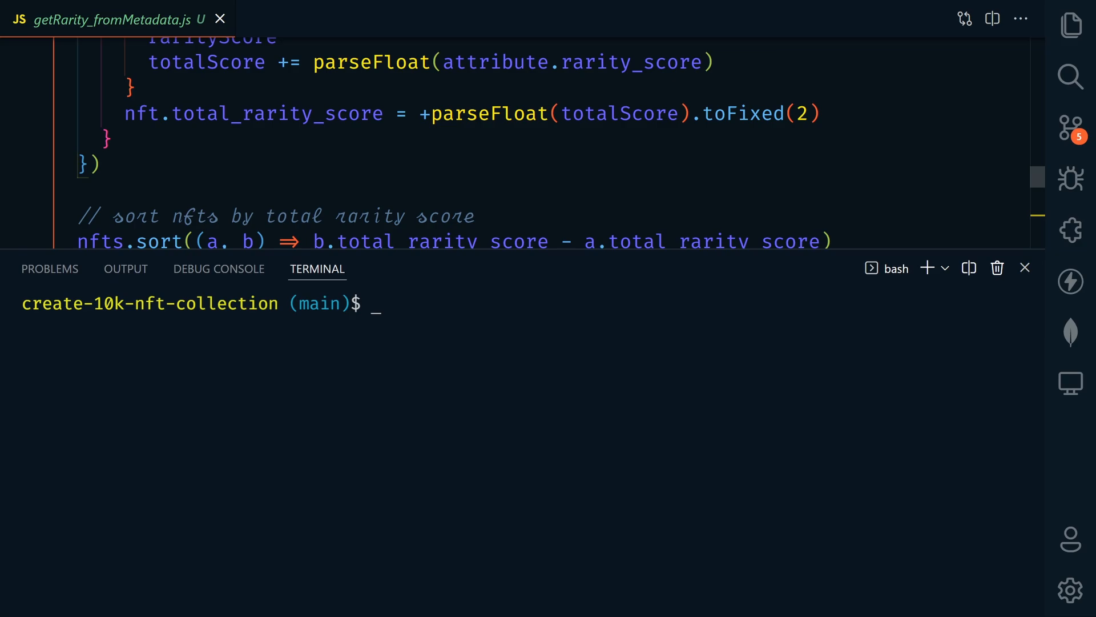
Run 'node utils/getRarity_fromMetadata' in the terminal to generate _metadata_with_rarity.json
{"action": "type", "text": "node util"}
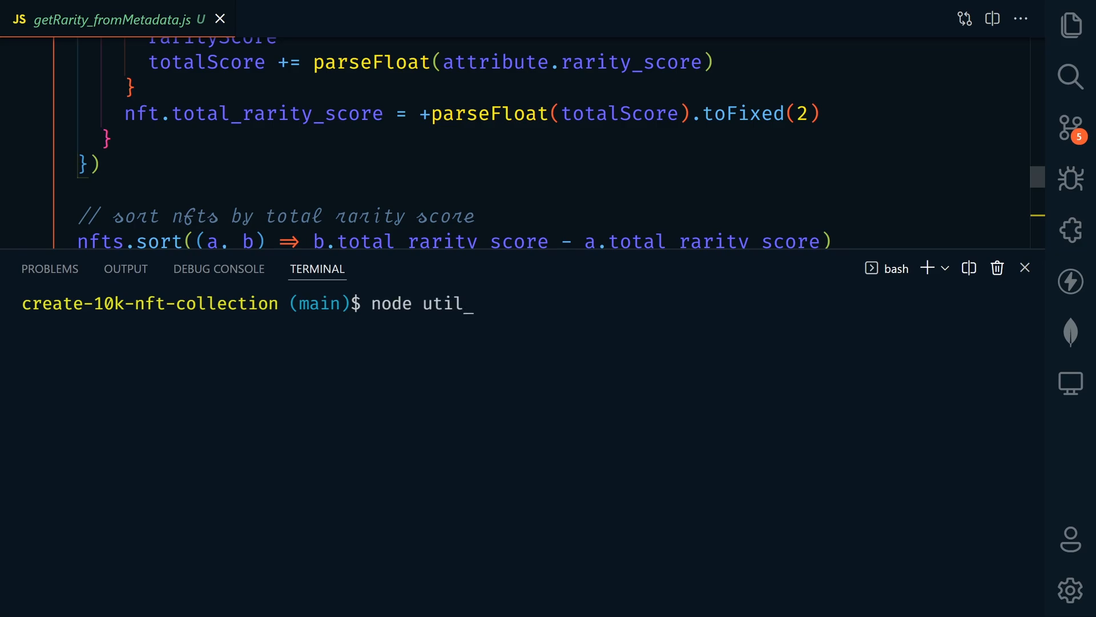
{"action": "type", "text": "s/getR"}
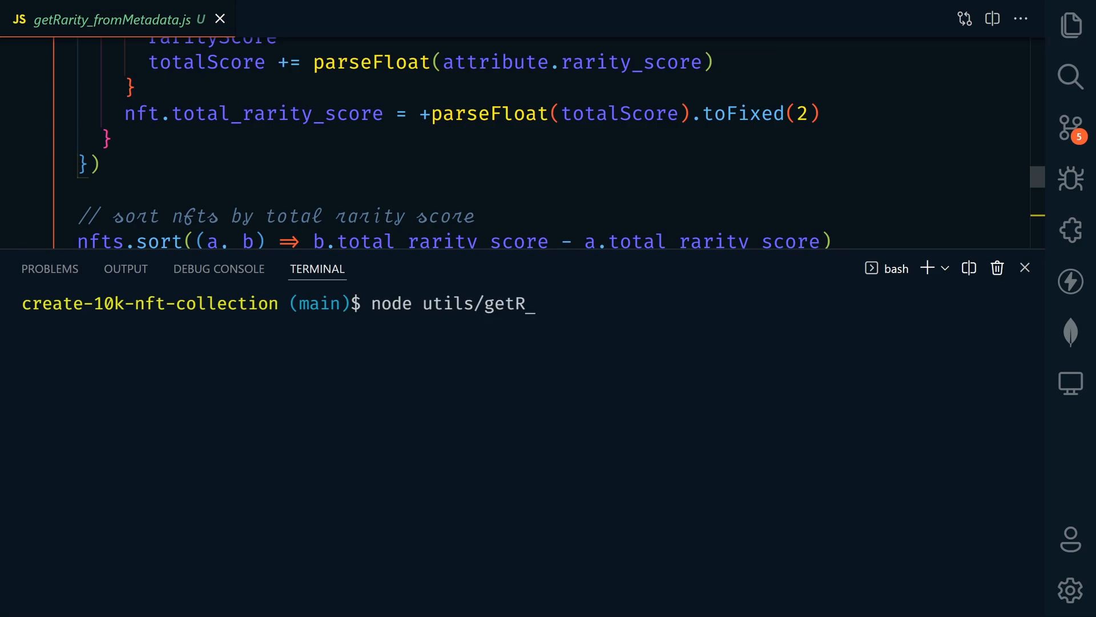
{"action": "type", "text": "arity"}
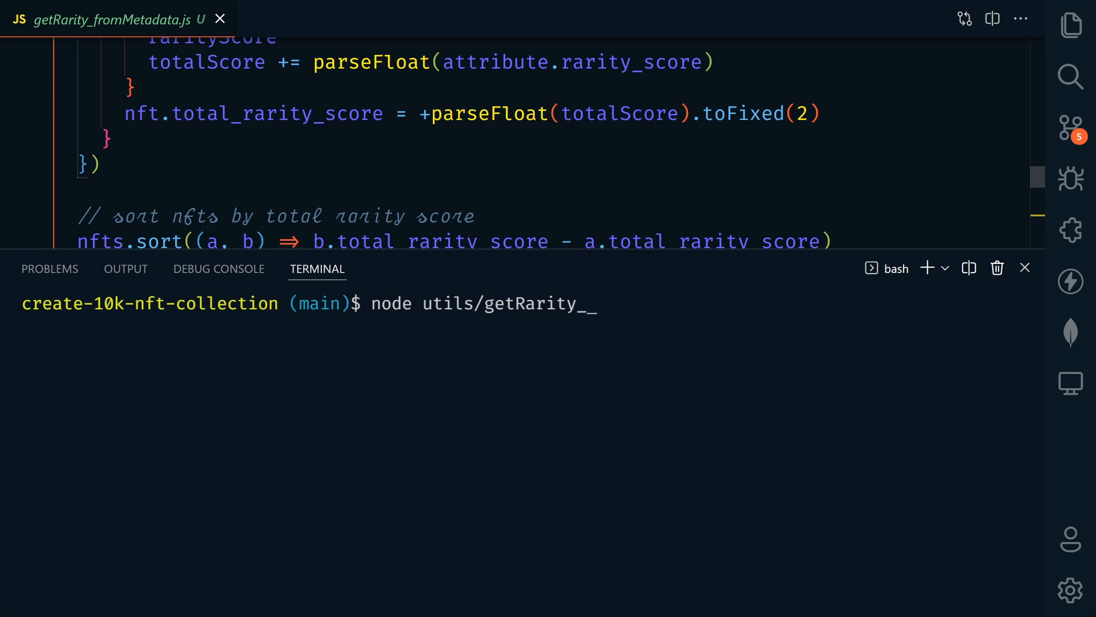
{"action": "type", "text": "_fromMetadata"}
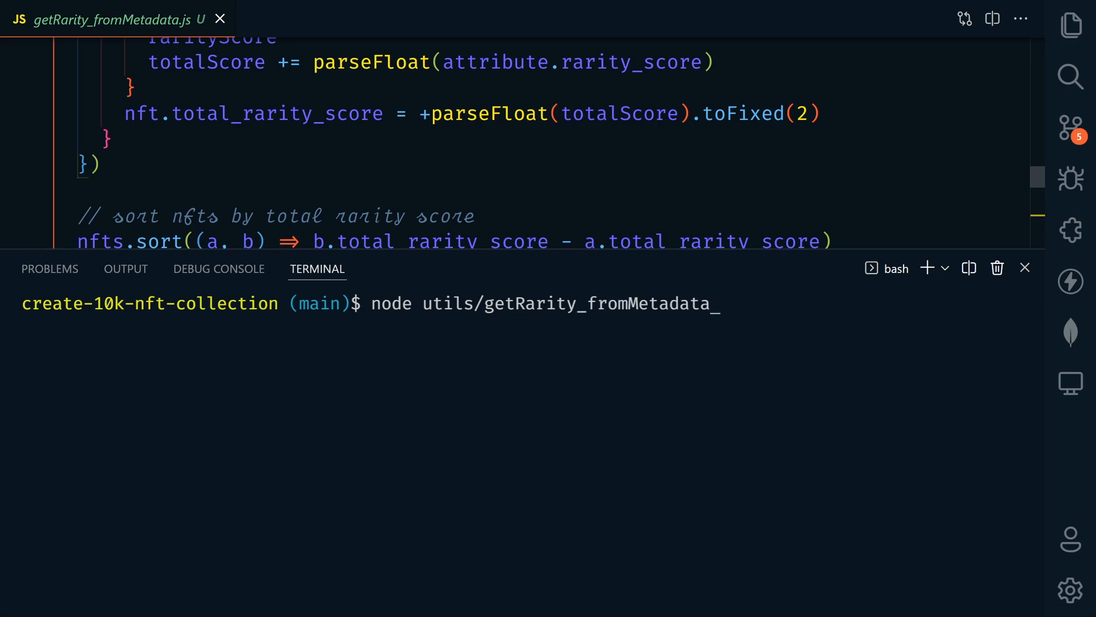
{"action": "key", "text": "Return"}
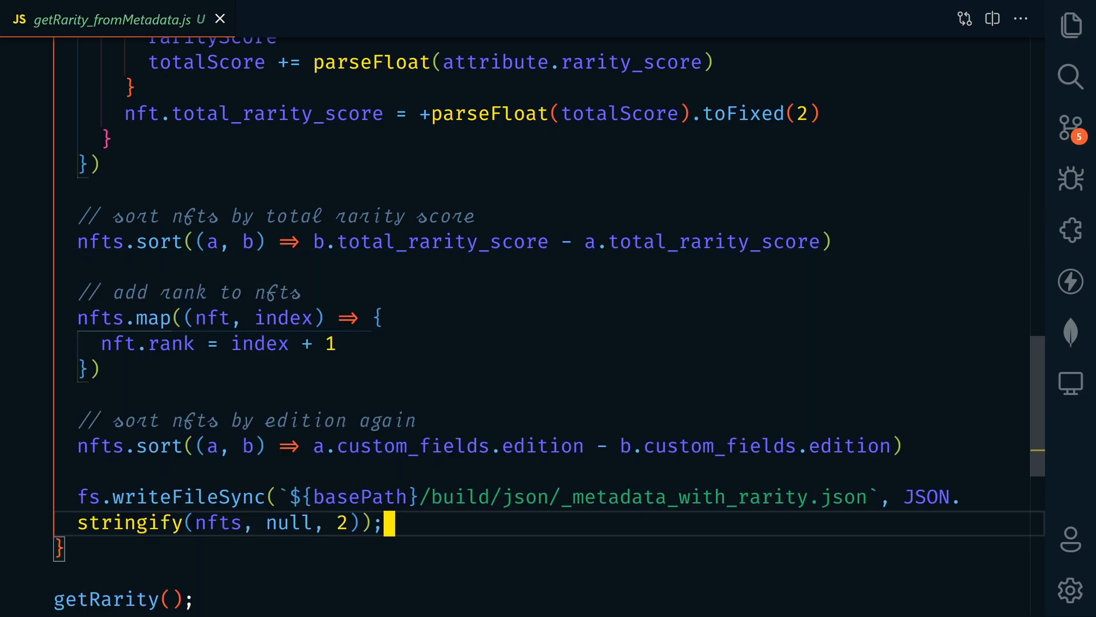
{"action": "left_click", "coordinate": [1070, 26]}
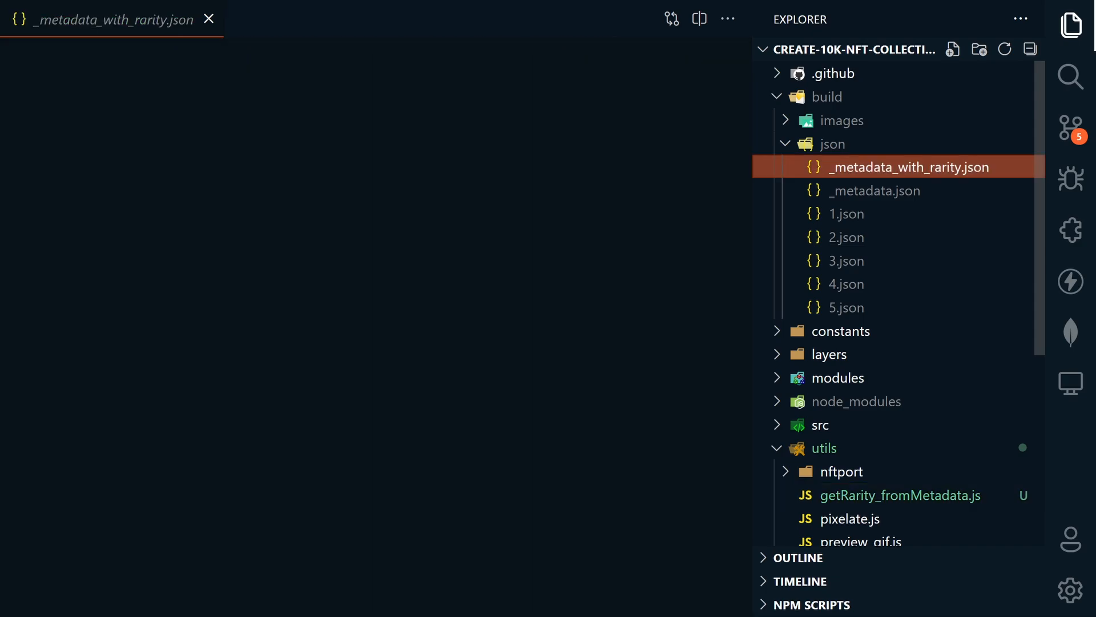
Inspect rarity scores in _metadata_with_rarity.json, then open utils/rarity_rank.js
{"action": "left_click", "coordinate": [906, 167]}
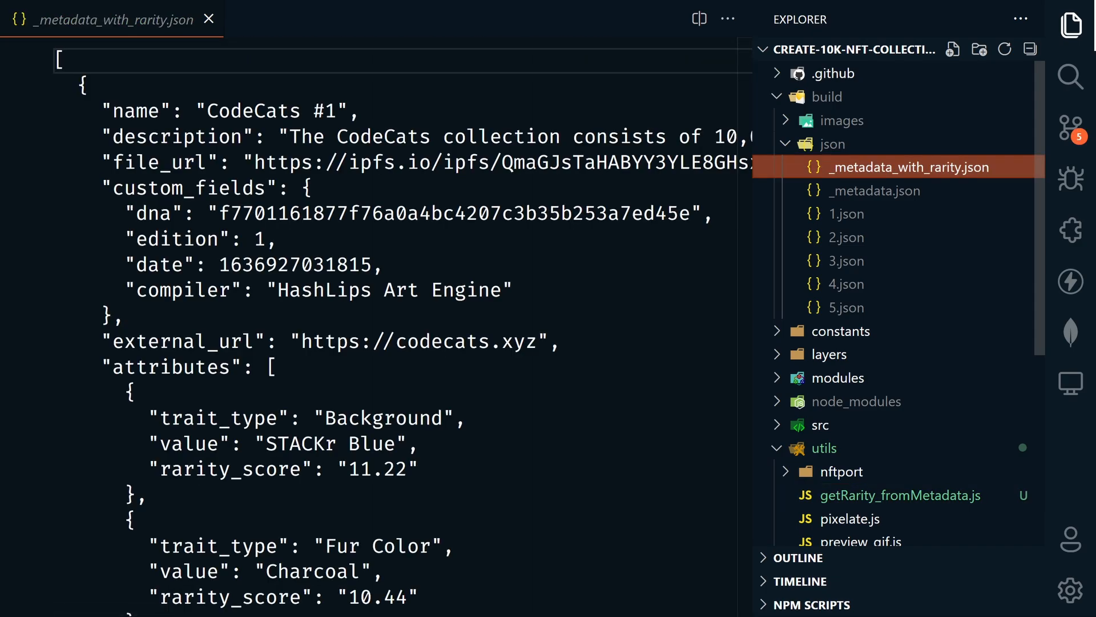
{"action": "mouse_move", "coordinate": [417, 341]}
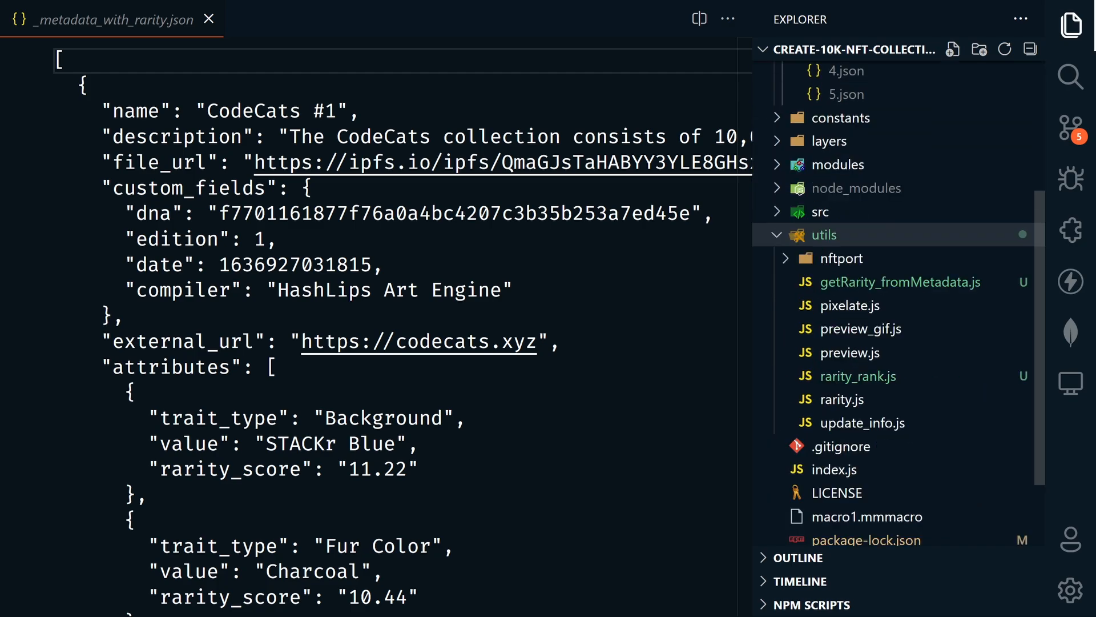
{"action": "left_click", "coordinate": [859, 375]}
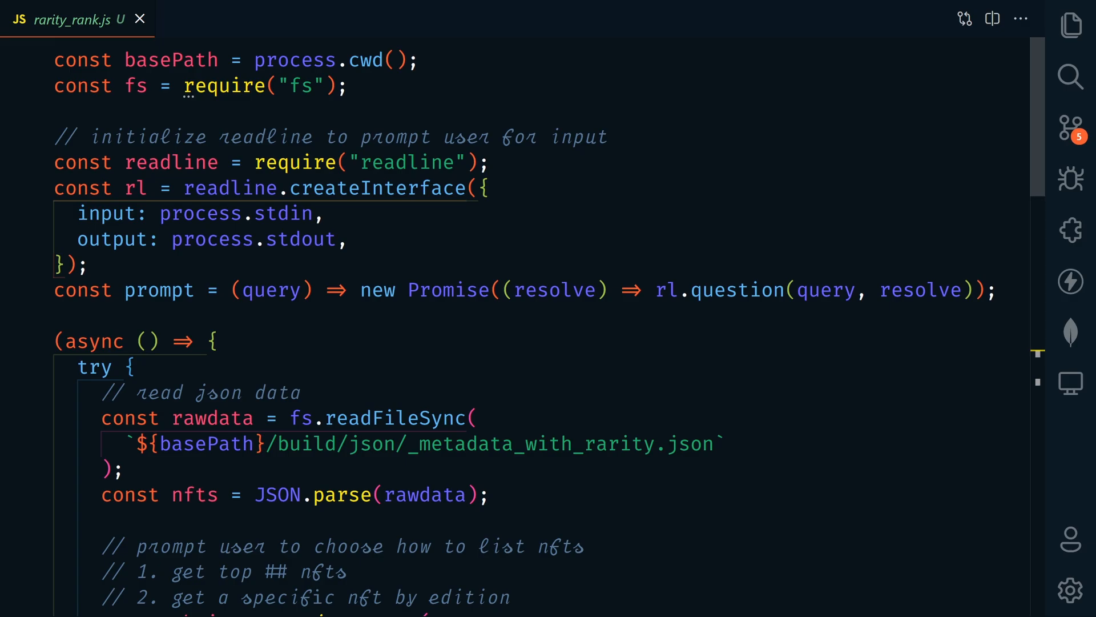
{"action": "scroll", "scroll_direction": "down", "scroll_amount": 3}
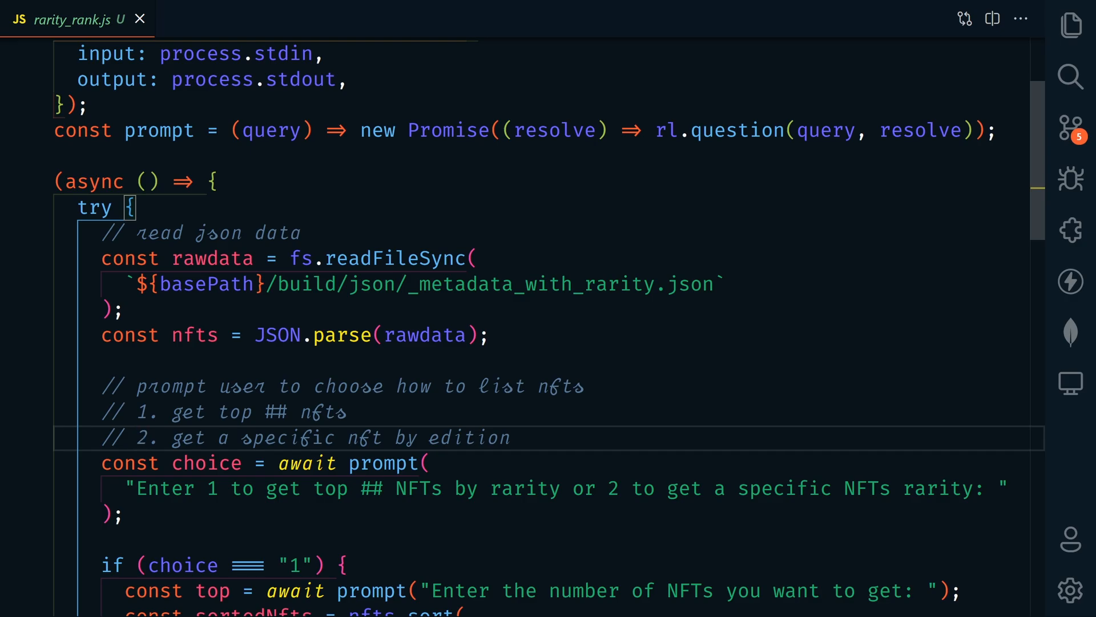
{"action": "scroll", "scroll_direction": "down", "scroll_amount": 3}
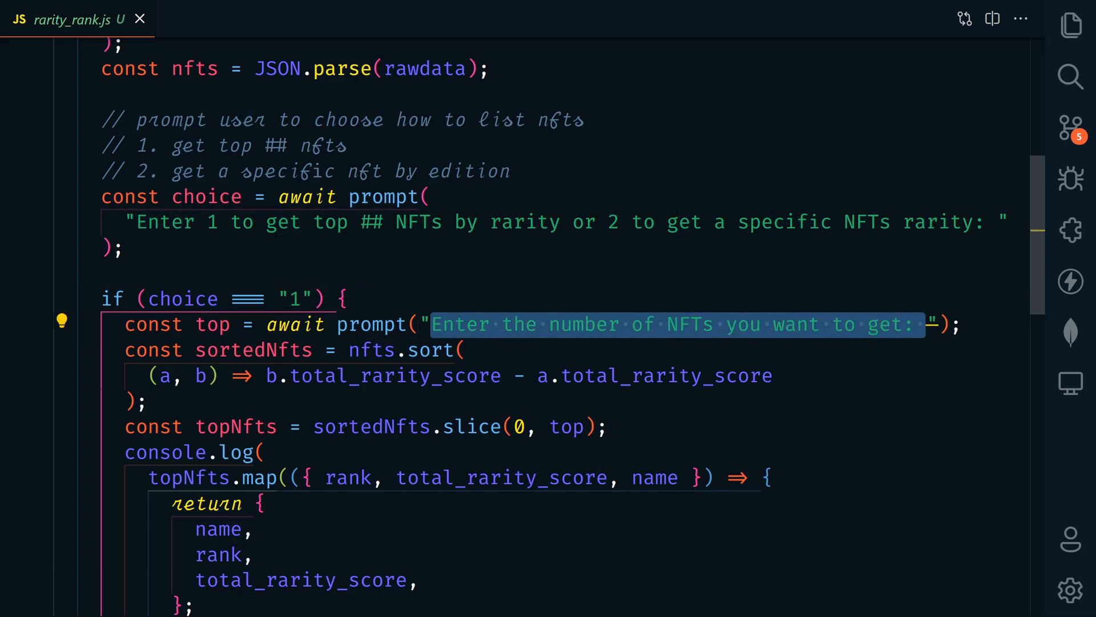
{"action": "left_click", "coordinate": [461, 349]}
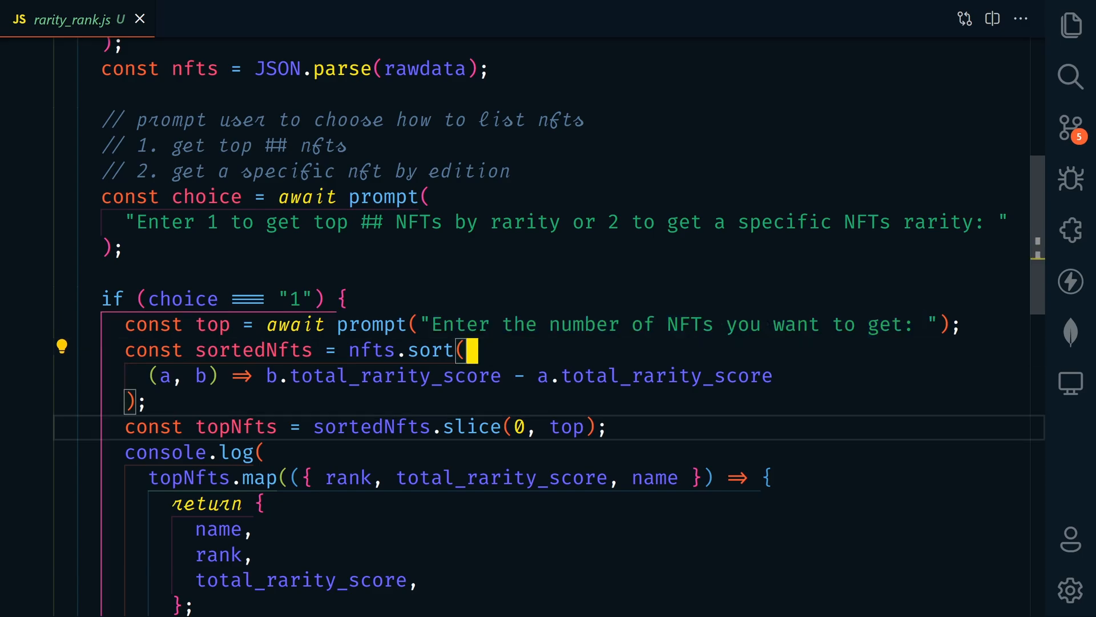
{"action": "scroll", "scroll_direction": "down", "scroll_amount": 3}
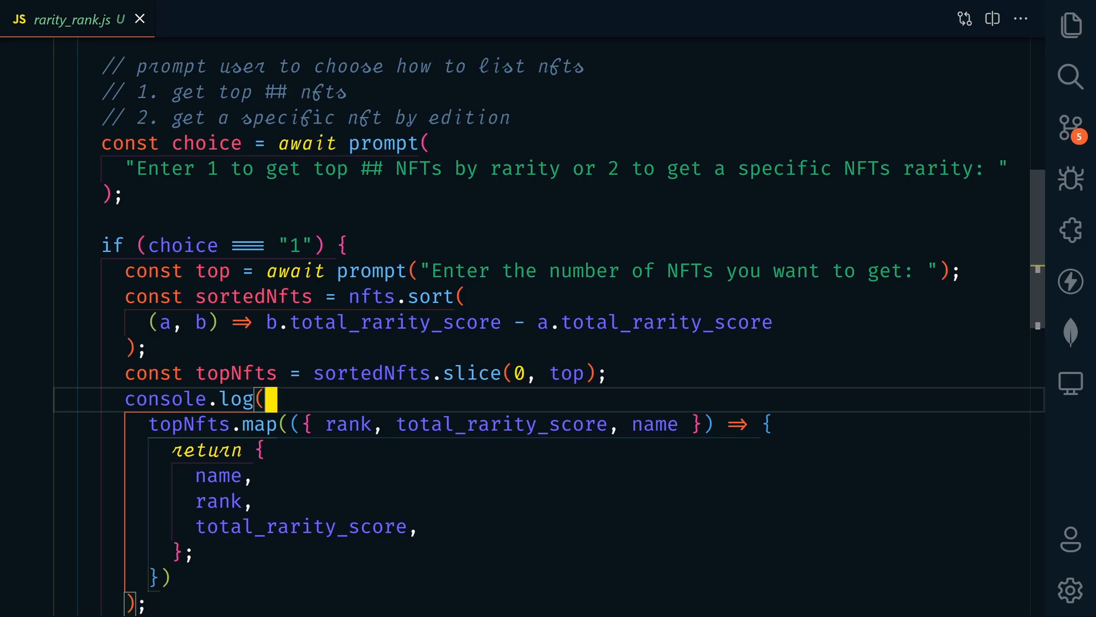
{"action": "scroll", "scroll_direction": "down", "scroll_amount": 3}
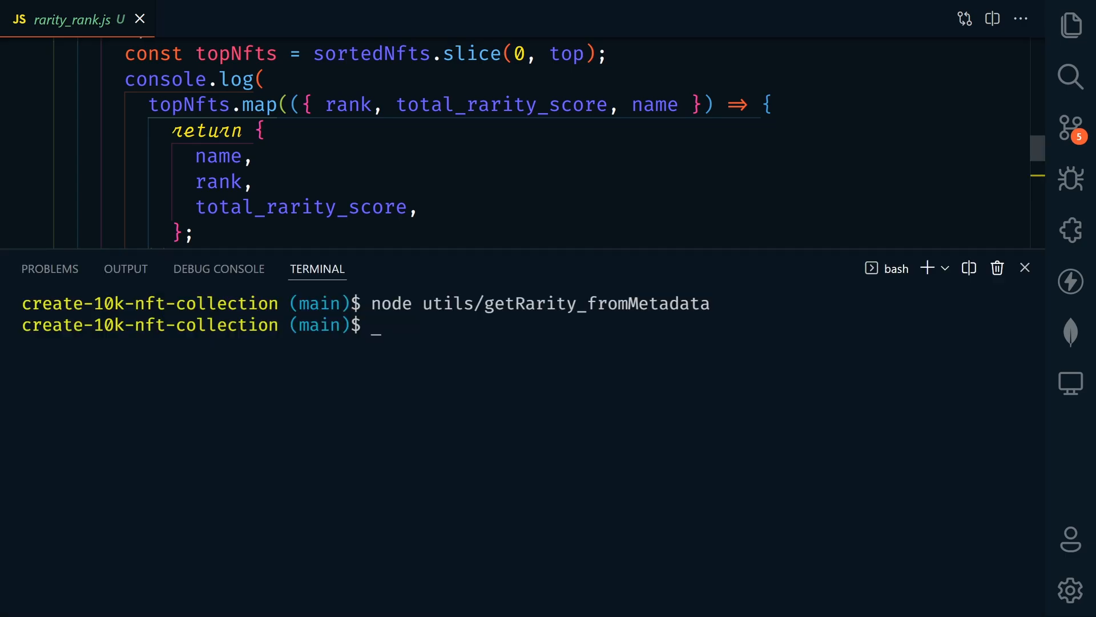
Run node utils/rarity_rank choosing option 1 and a count of 10
{"action": "type", "text": "node utils/rarity_rank"}
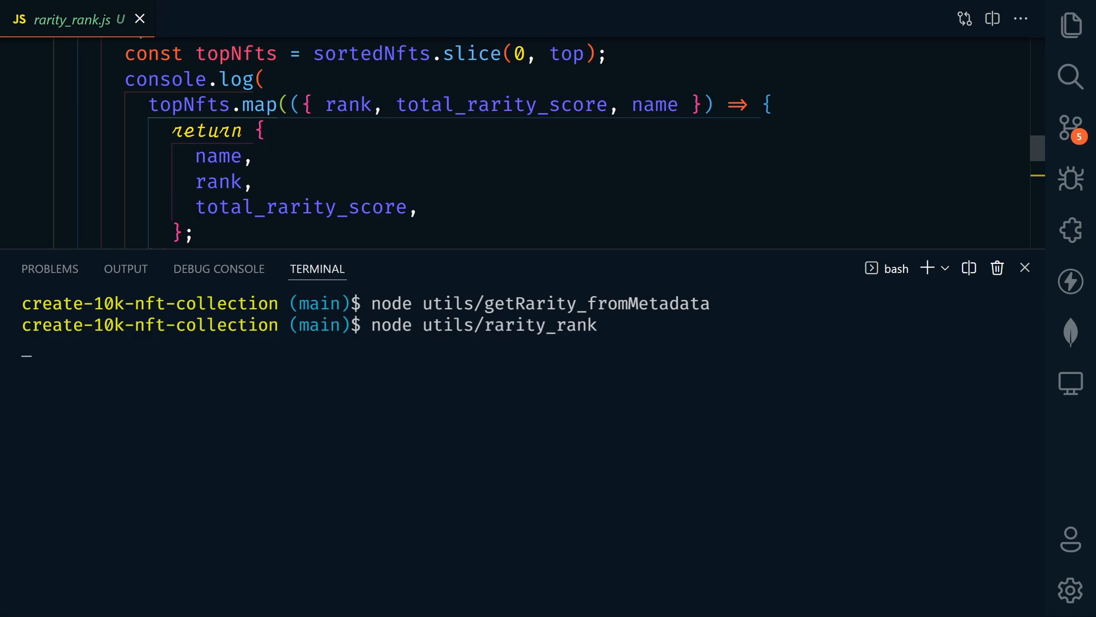
{"action": "key", "text": "Return"}
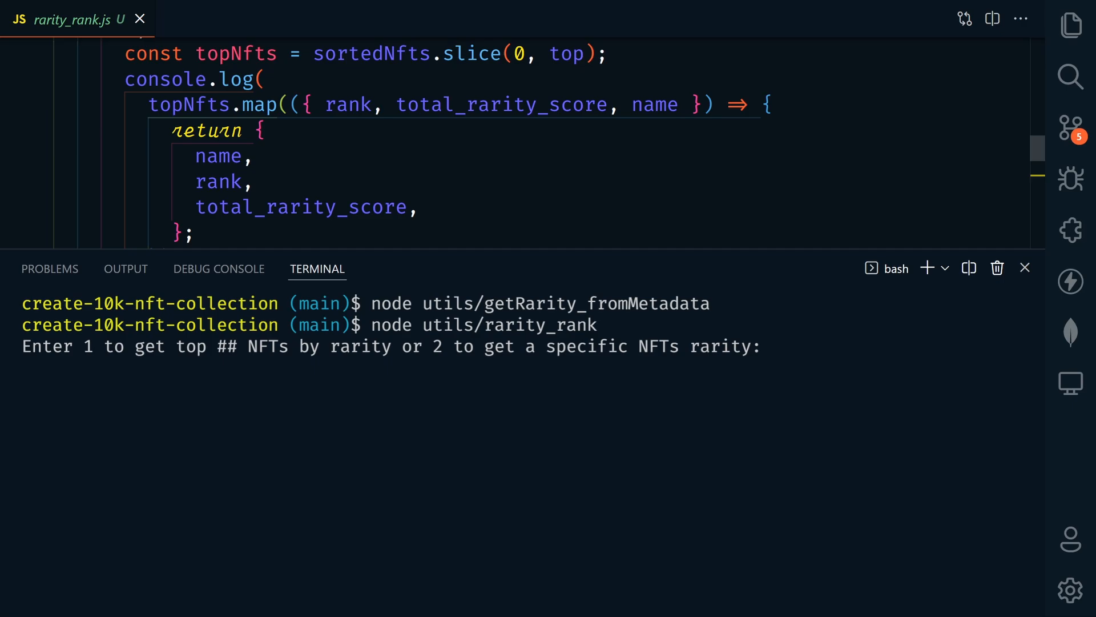
{"action": "type", "text": "1"}
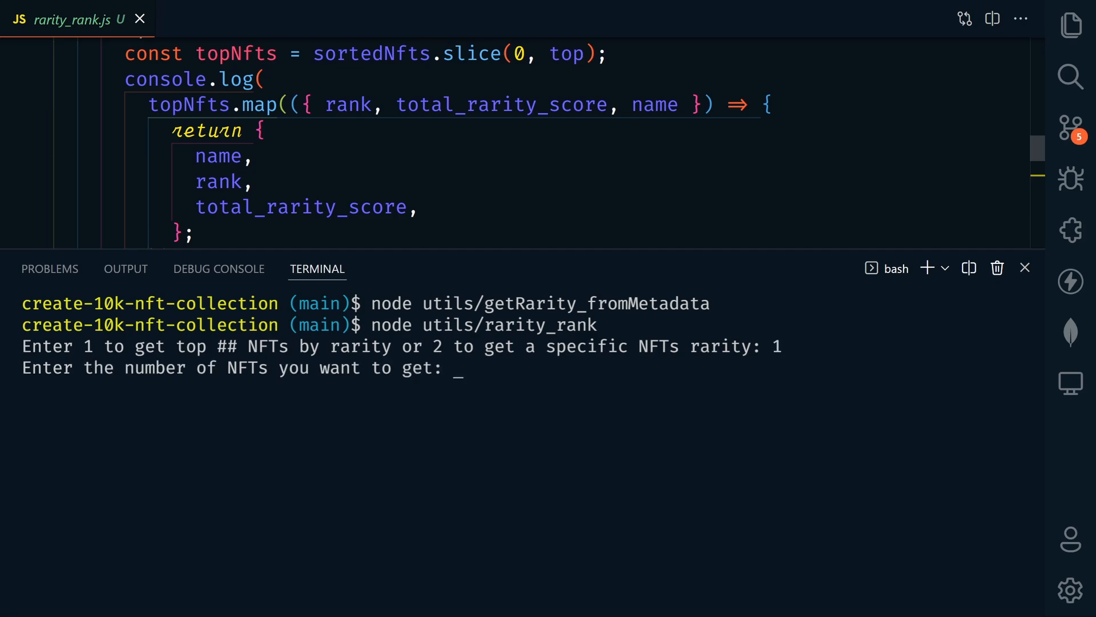
{"action": "type", "text": "10"}
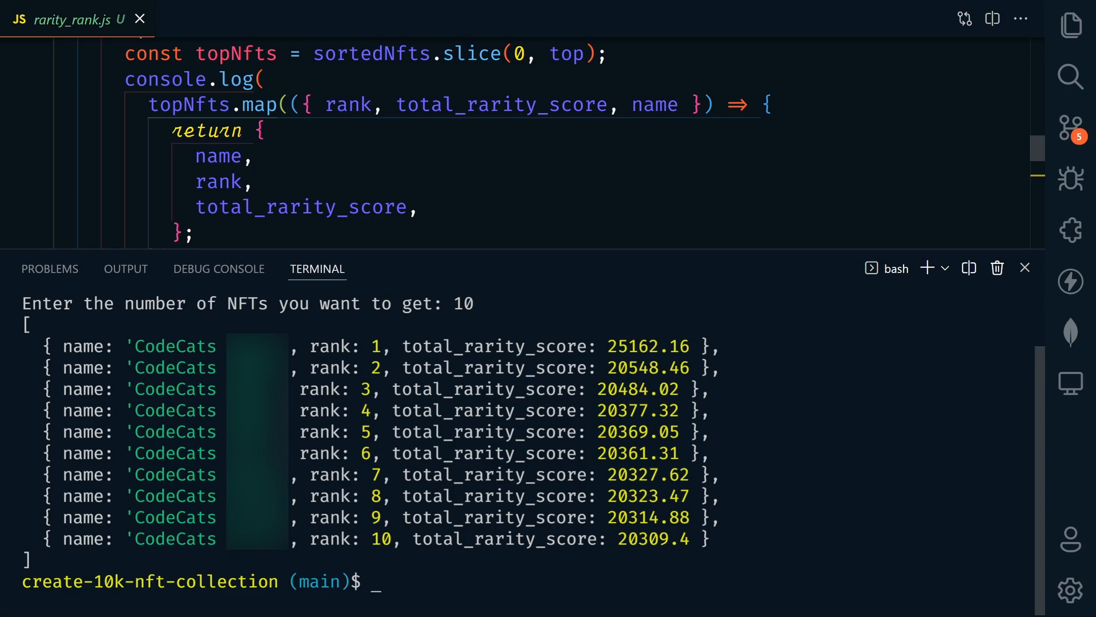
Rerun node utils/rarity_rank in single-NFT mode (option 2) for edition 2
{"action": "type", "text": "node utils/rarity_rank"}
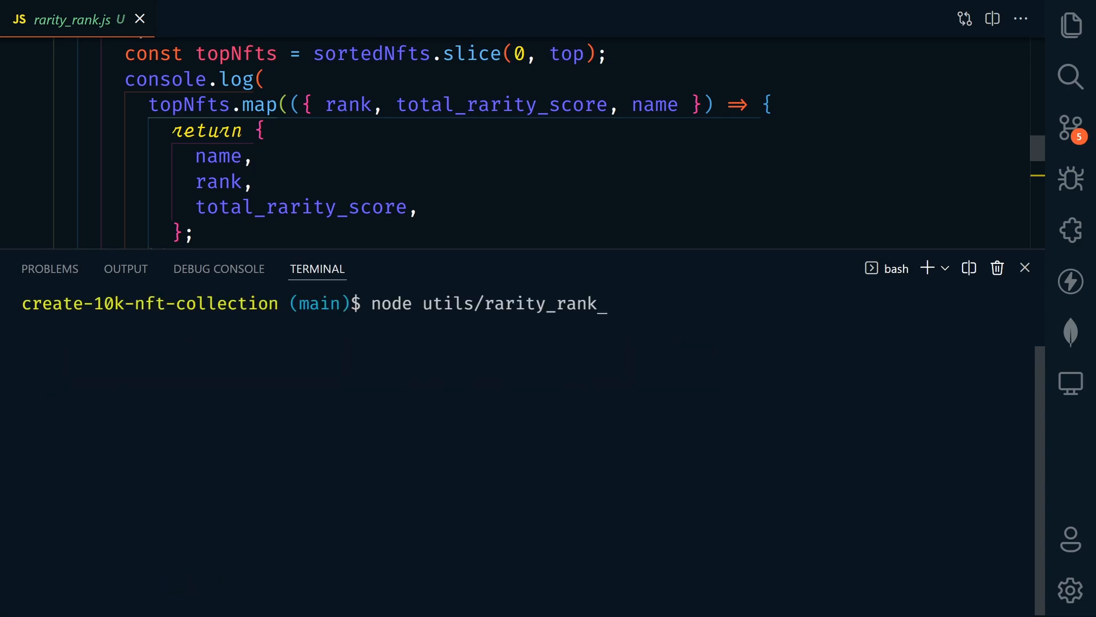
{"action": "type", "text": "2"}
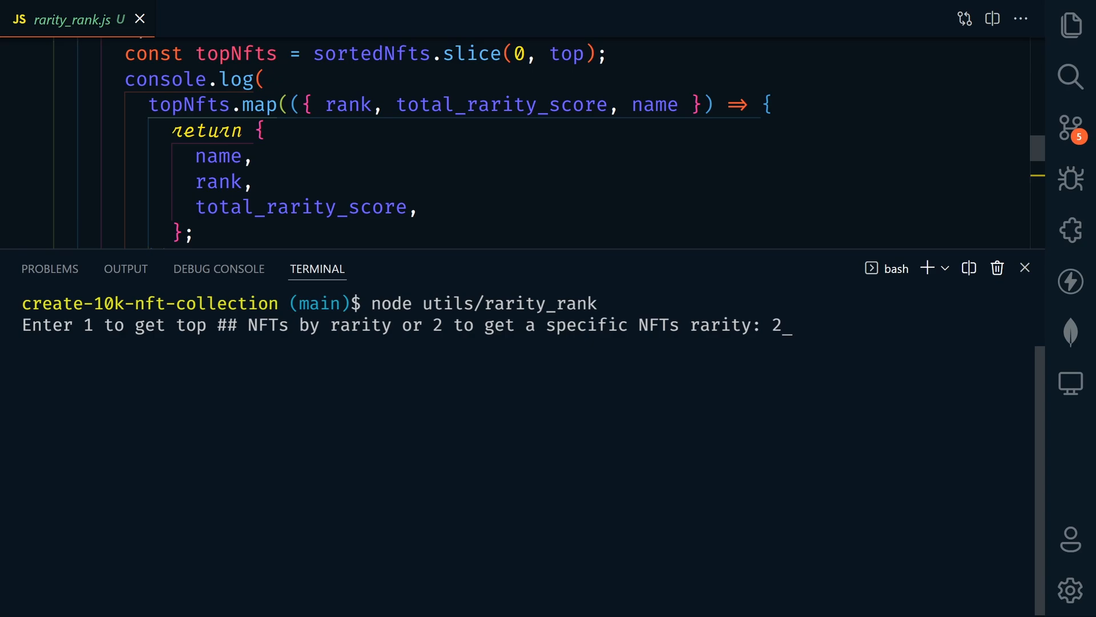
{"action": "key", "text": "Return"}
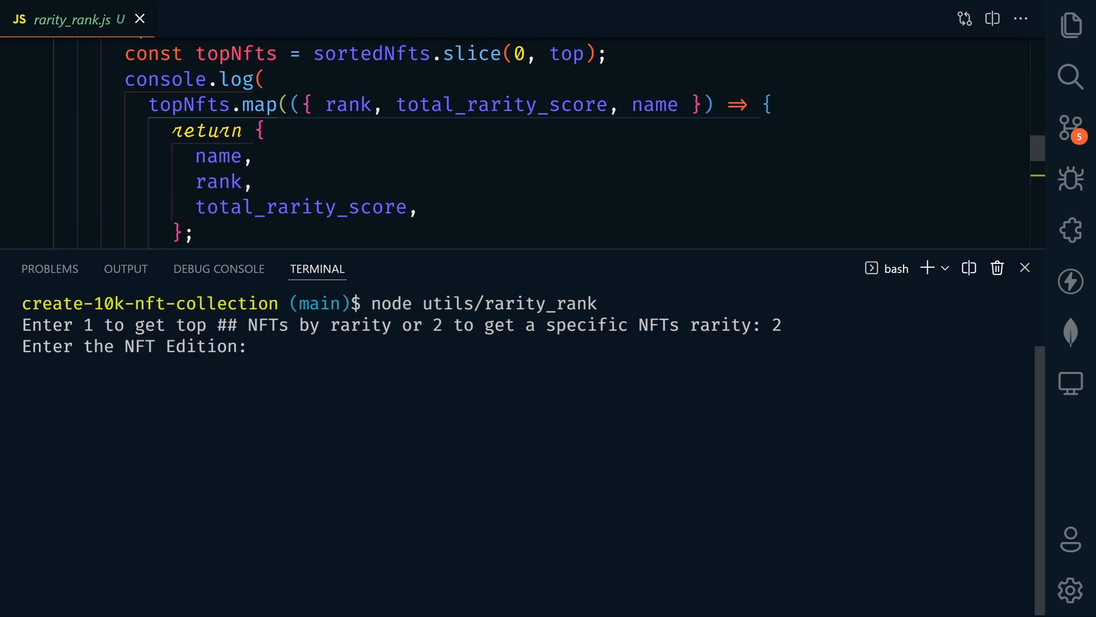
{"action": "type", "text": "2"}
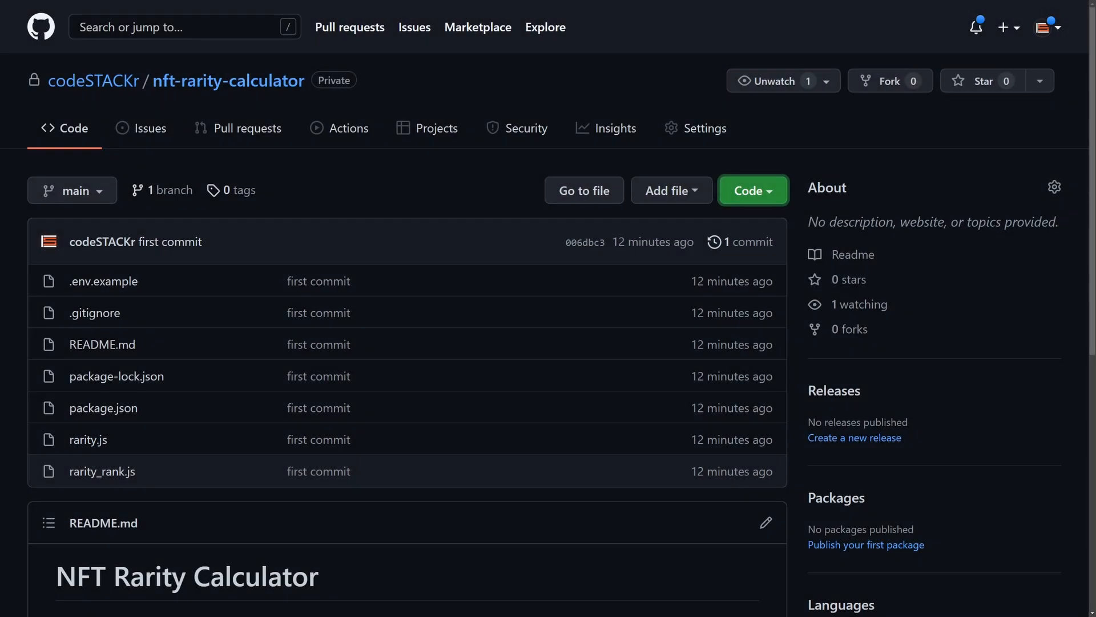
Copy the nft-rarity-calculator repository's HTTPS clone URL from GitHub
{"action": "left_click", "coordinate": [752, 190]}
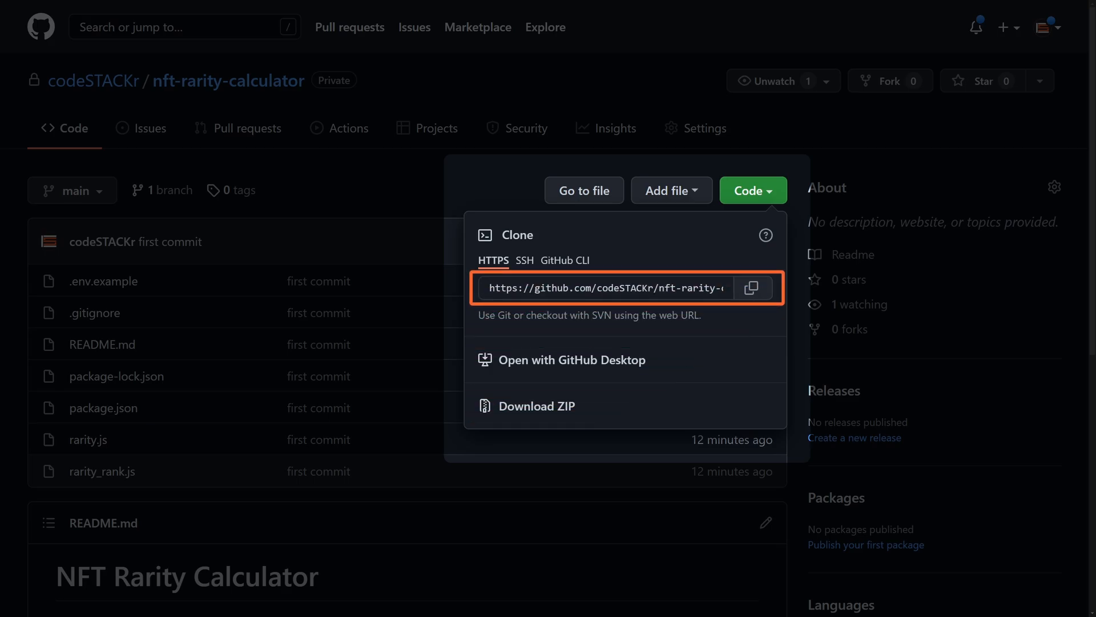
{"action": "left_click", "coordinate": [752, 287]}
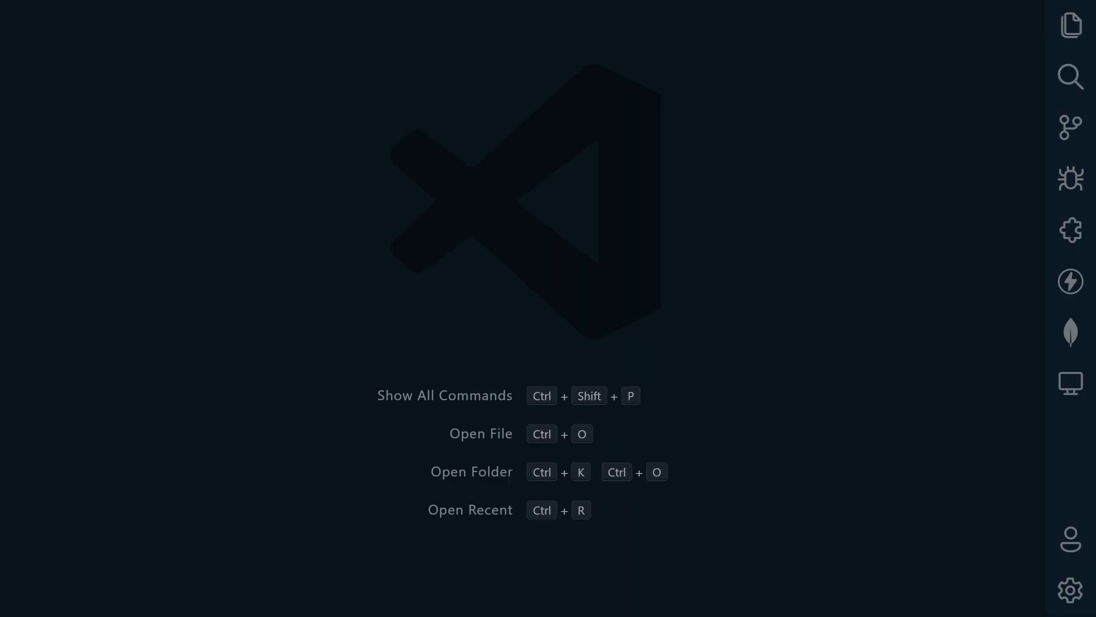
{"action": "mouse_move", "coordinate": [1071, 128]}
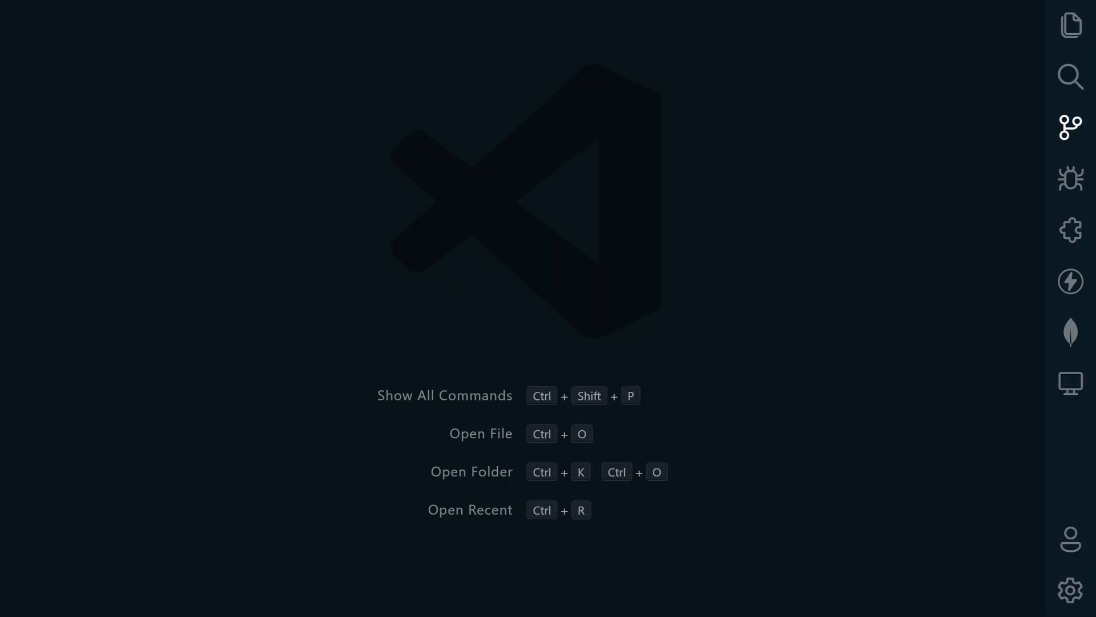
{"action": "left_click", "coordinate": [1070, 126]}
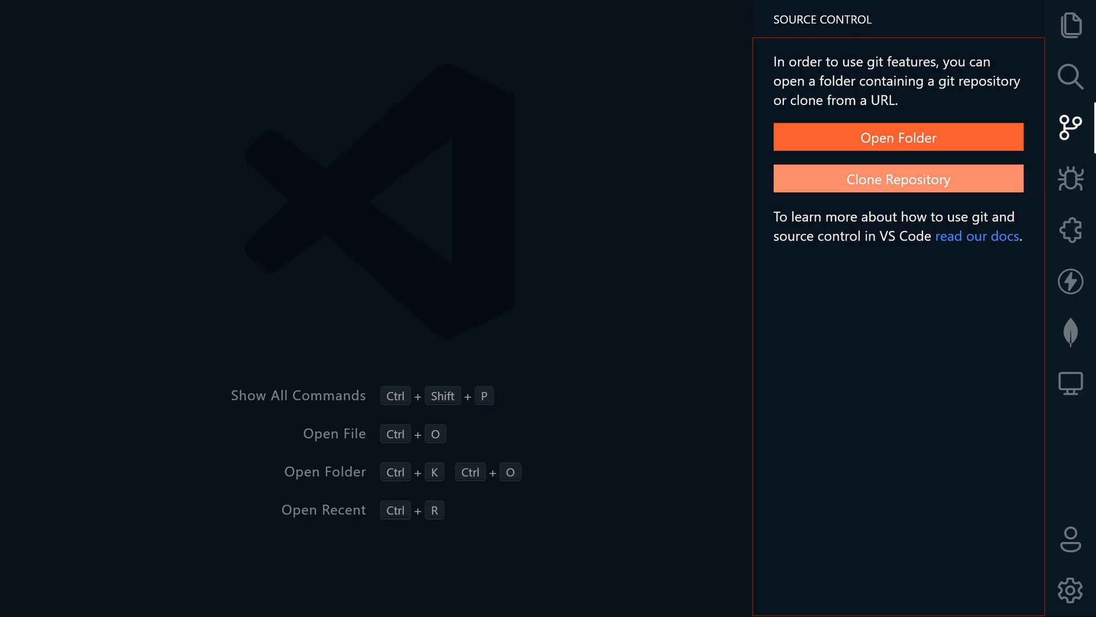
{"action": "left_click", "coordinate": [896, 179]}
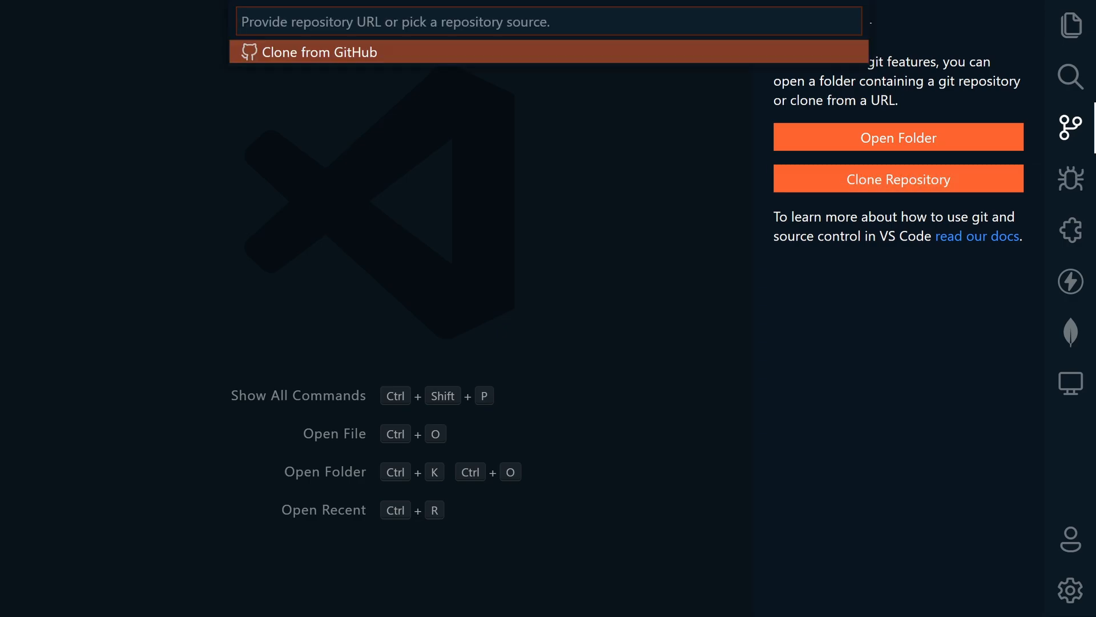
{"action": "type", "text": "https://github.com/codeSTACKr/nft-rarity-calculator.git"}
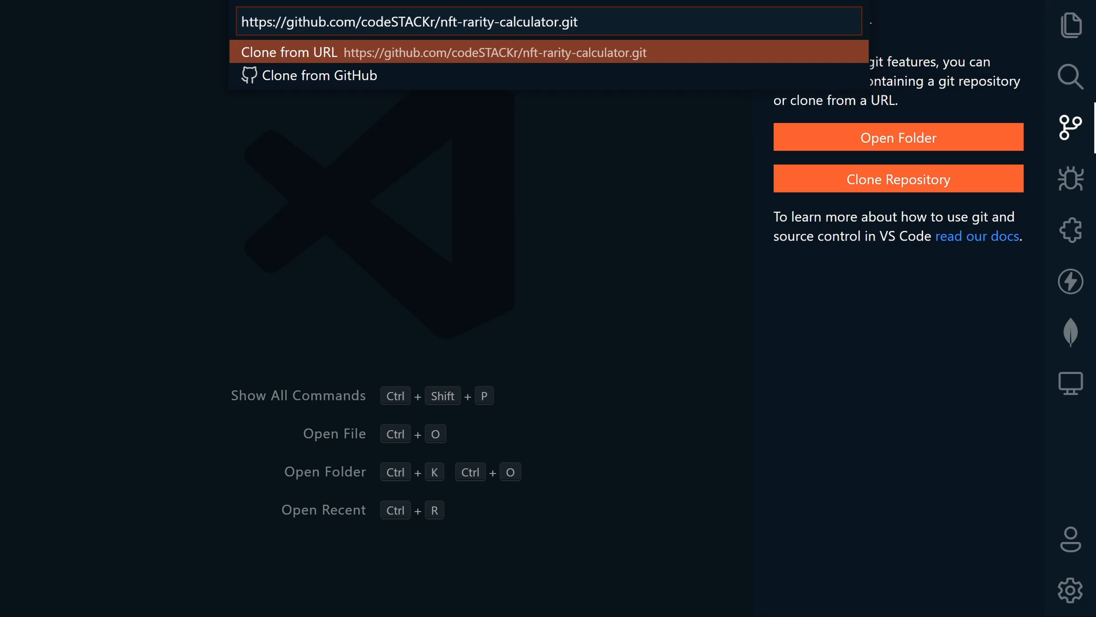
{"action": "left_click", "coordinate": [489, 52]}
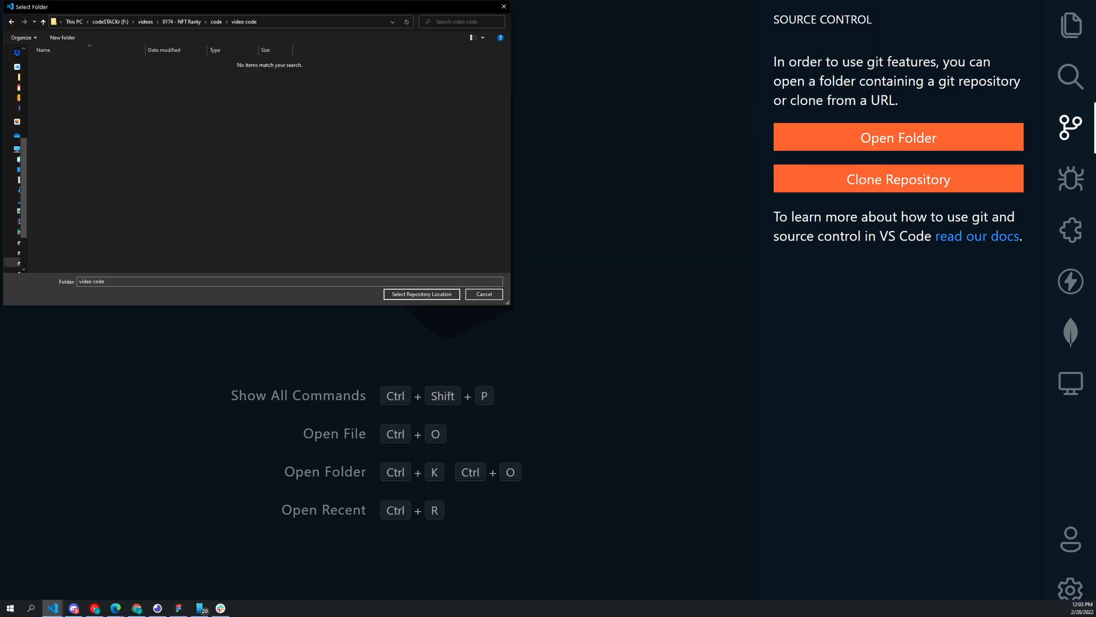
{"action": "left_click", "coordinate": [420, 294]}
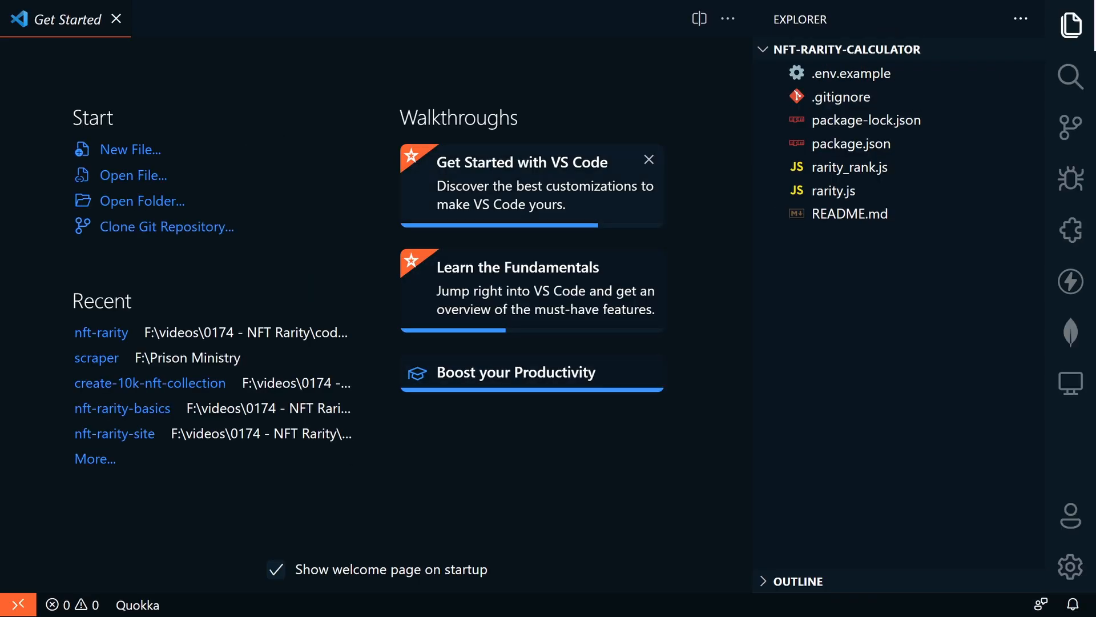
Close the Get Started page and check the signed-in account in the Accounts menu
{"action": "left_click", "coordinate": [115, 20]}
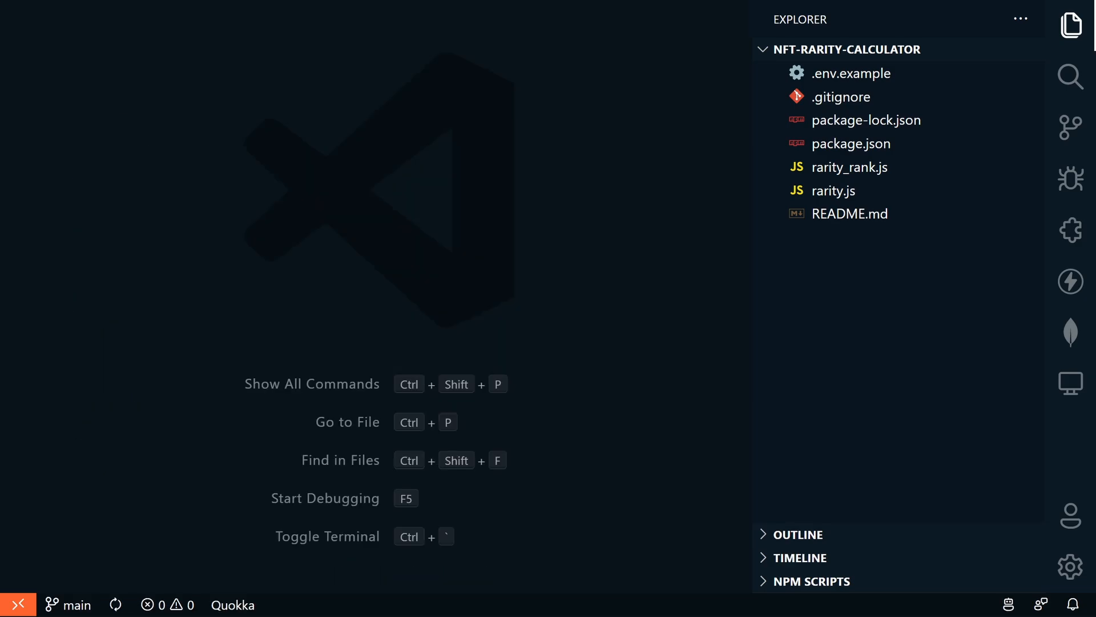
{"action": "left_click", "coordinate": [1070, 230]}
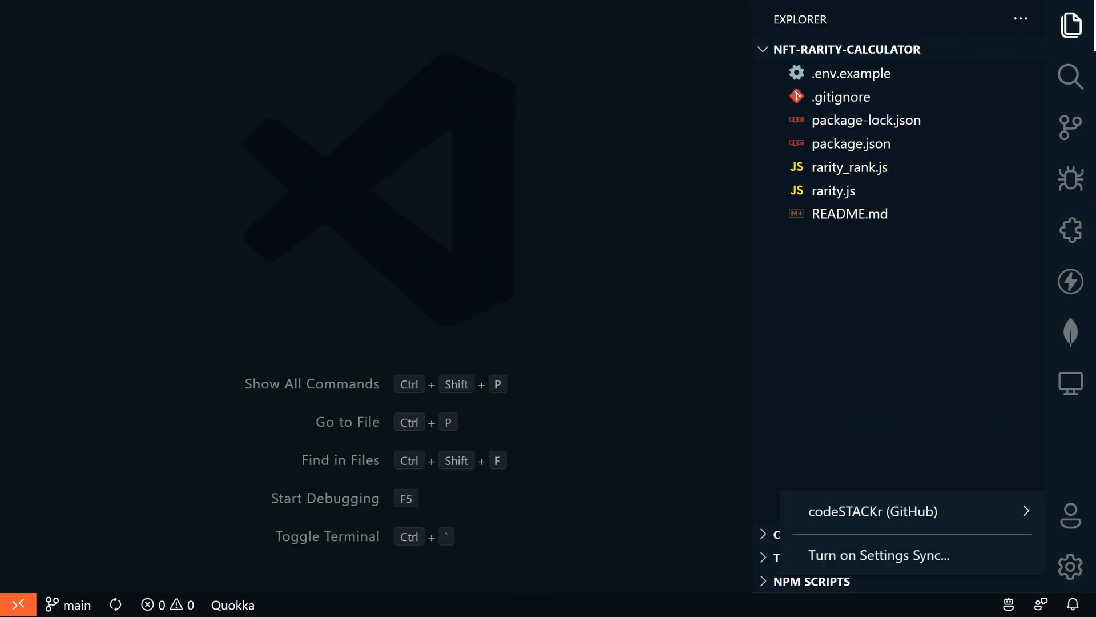
{"action": "left_click", "coordinate": [872, 511]}
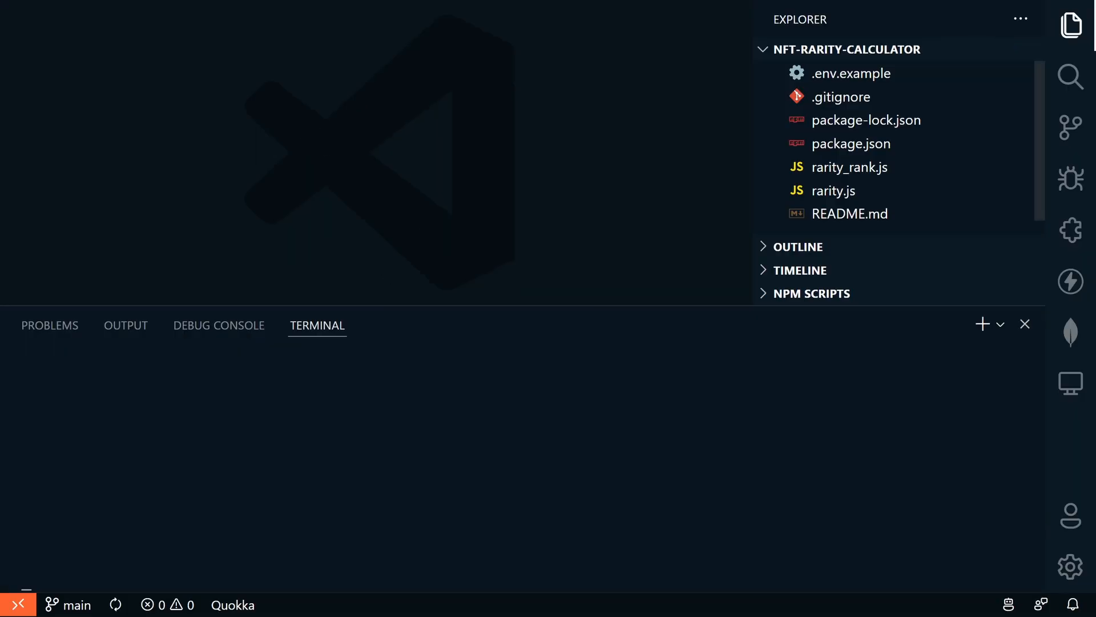
Install the project's dependencies with 'npm i' in the terminal
{"action": "type", "text": "npm i"}
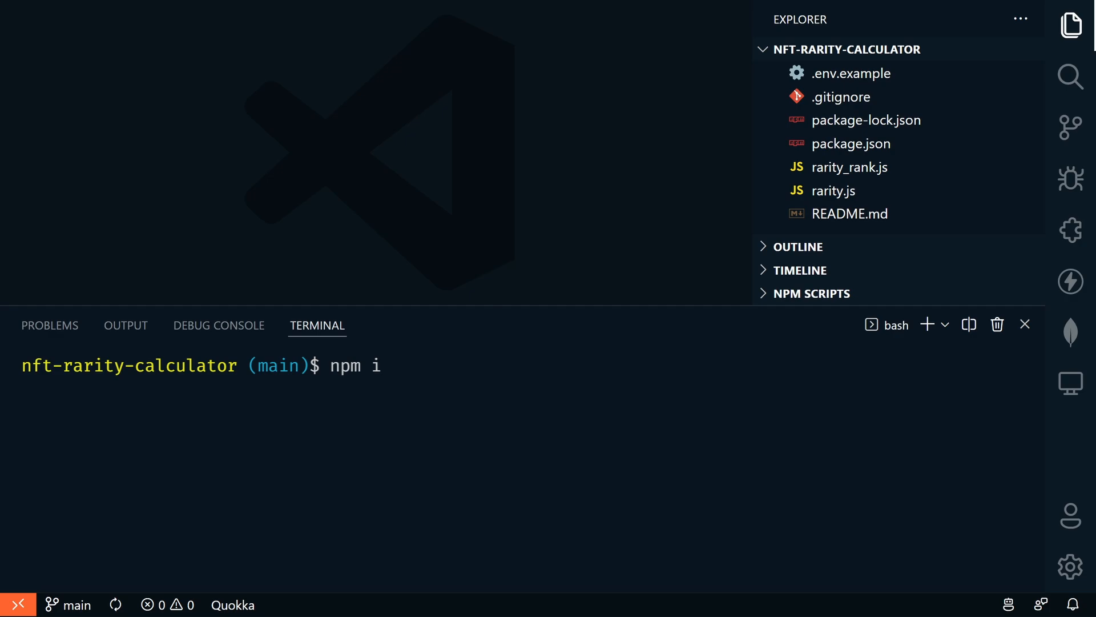
{"action": "key", "text": "Return"}
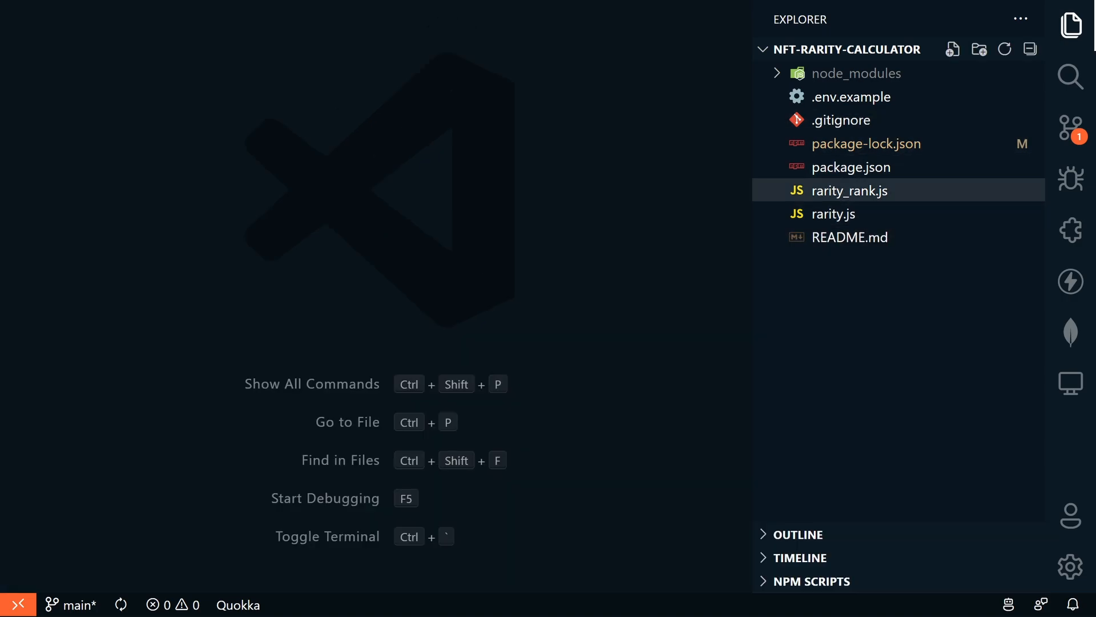
{"action": "left_click", "coordinate": [833, 214]}
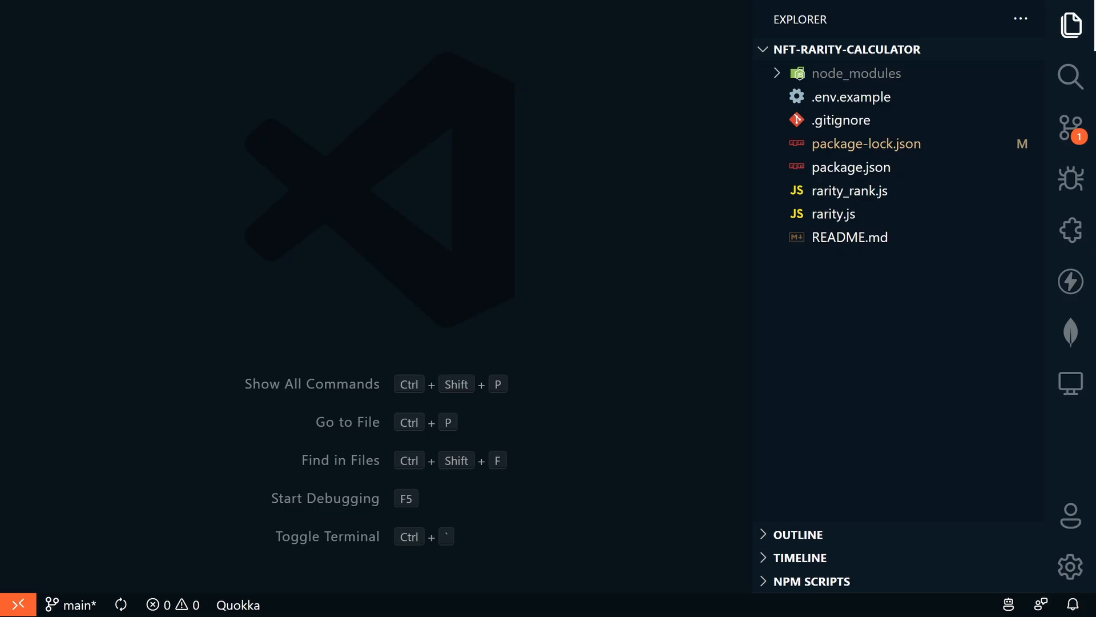
{"action": "left_click", "coordinate": [850, 97]}
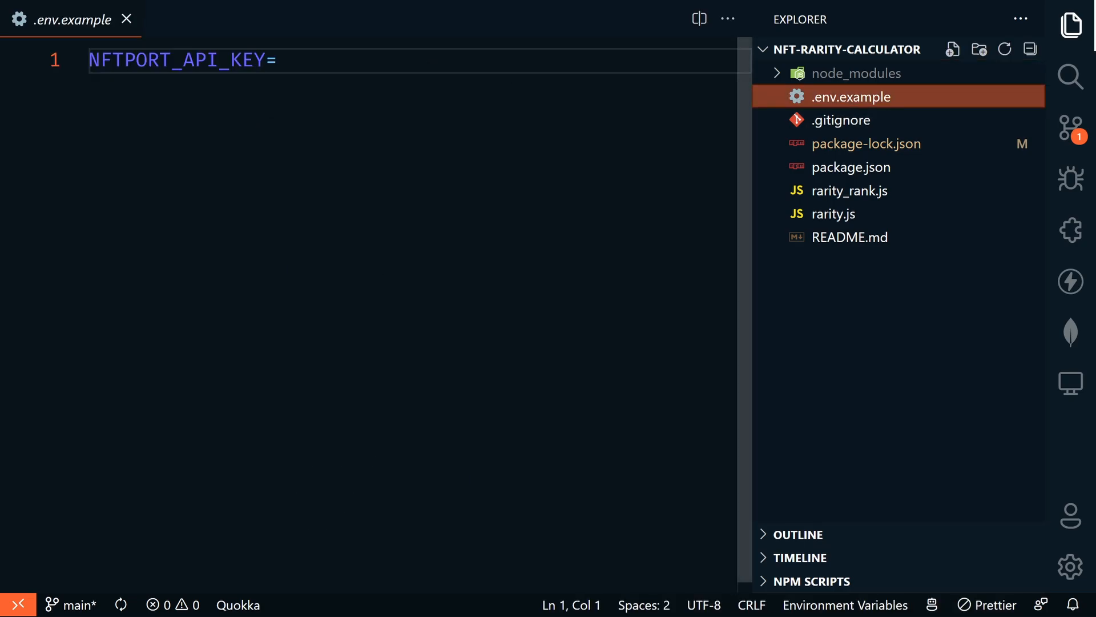
{"action": "type", "text": "123456789"}
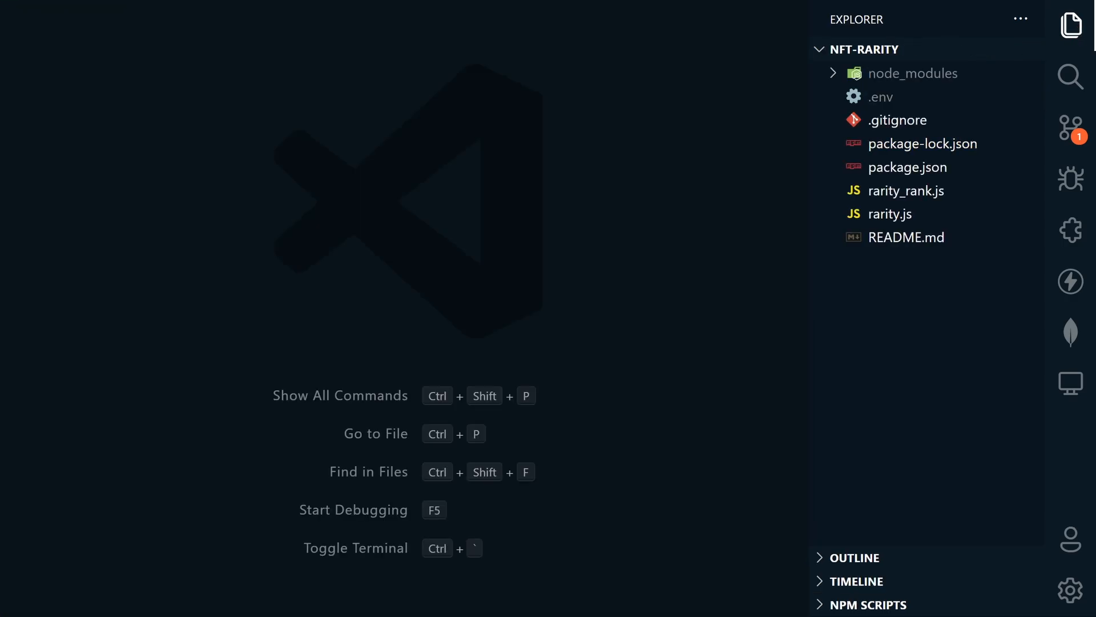
Open rarity.js and review its contract address, polygon chain value and NftPort request code
{"action": "left_click", "coordinate": [890, 213]}
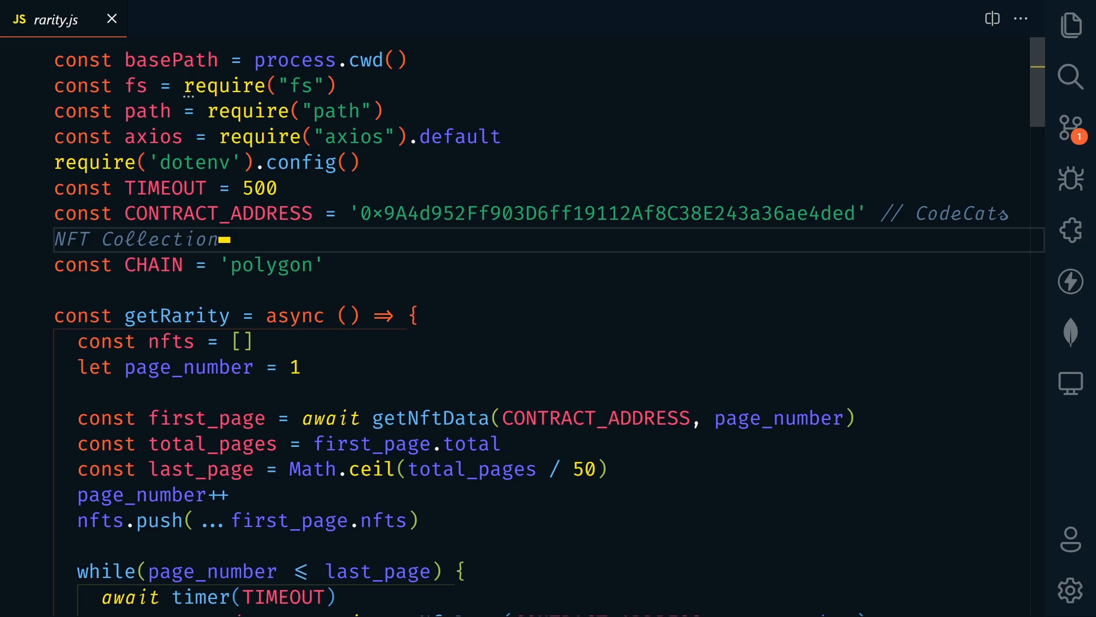
{"action": "double_click", "coordinate": [218, 213]}
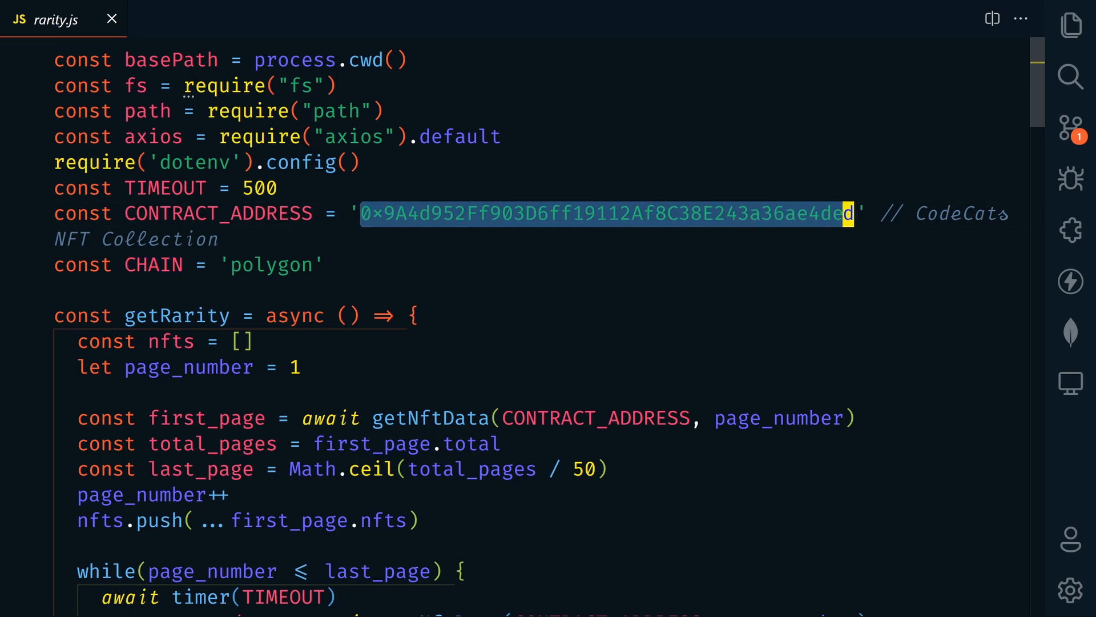
{"action": "double_click", "coordinate": [275, 264]}
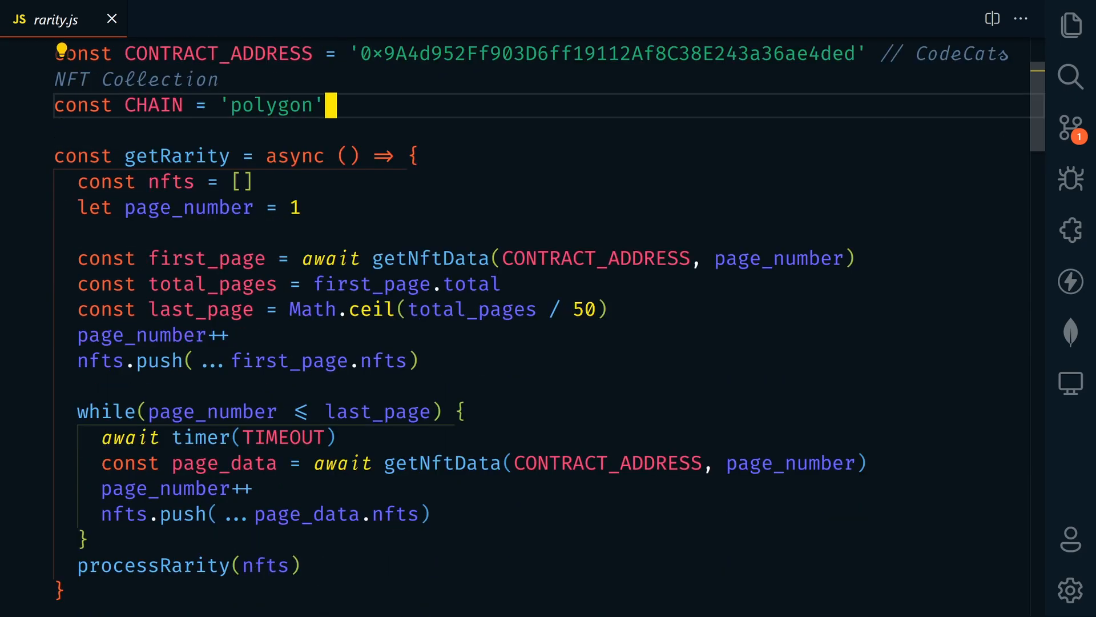
{"action": "scroll", "scroll_direction": "down", "scroll_amount": 3}
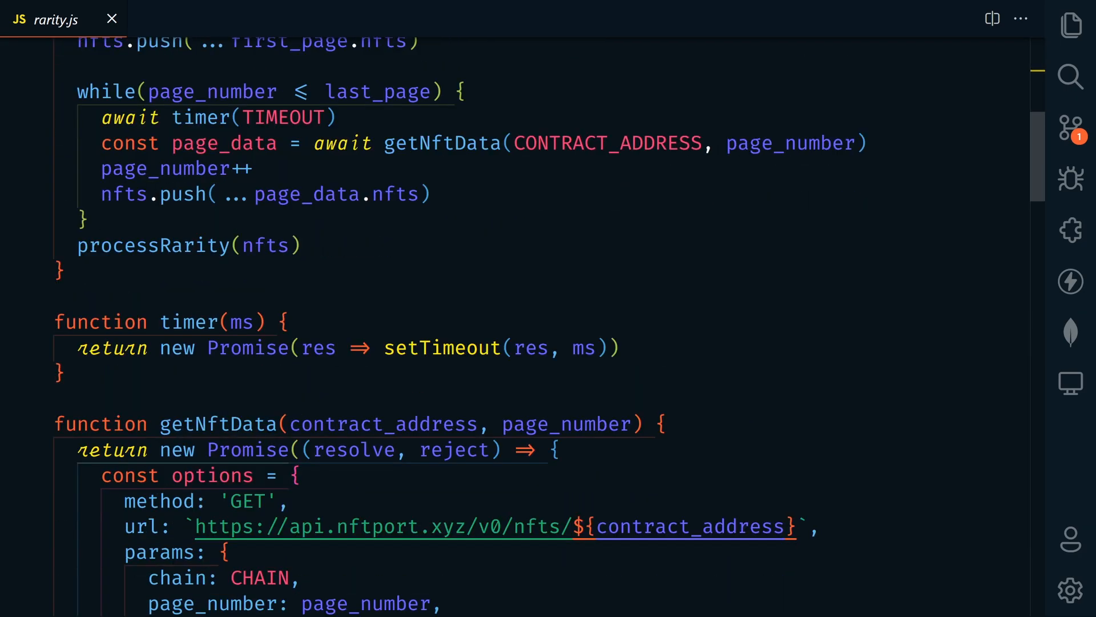
{"action": "scroll", "scroll_direction": "down", "scroll_amount": 3}
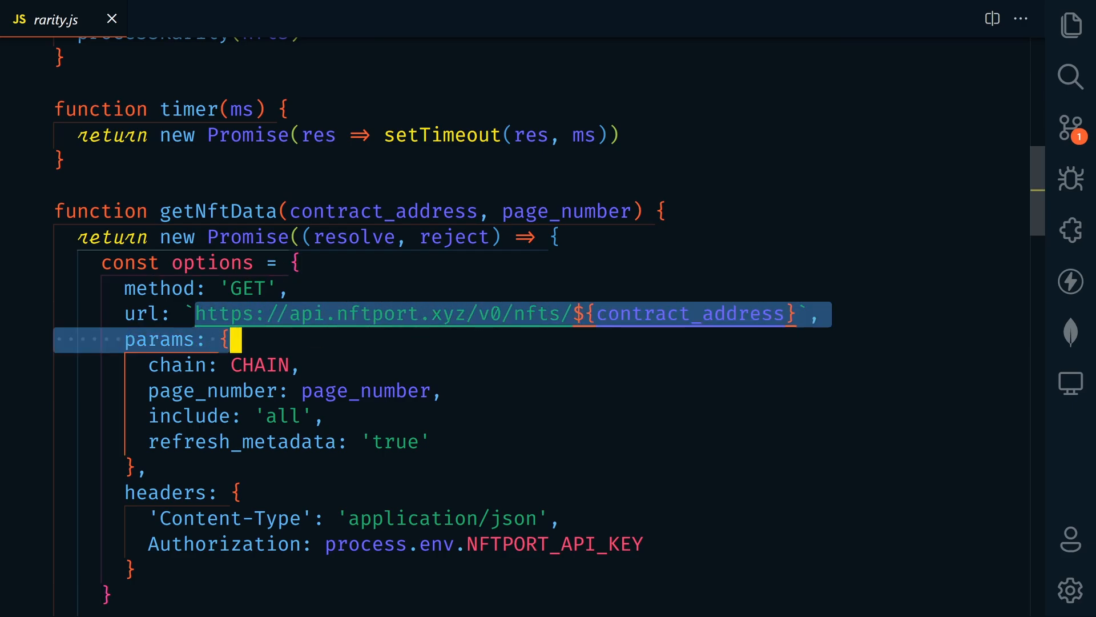
{"action": "scroll", "scroll_direction": "down", "scroll_amount": 3}
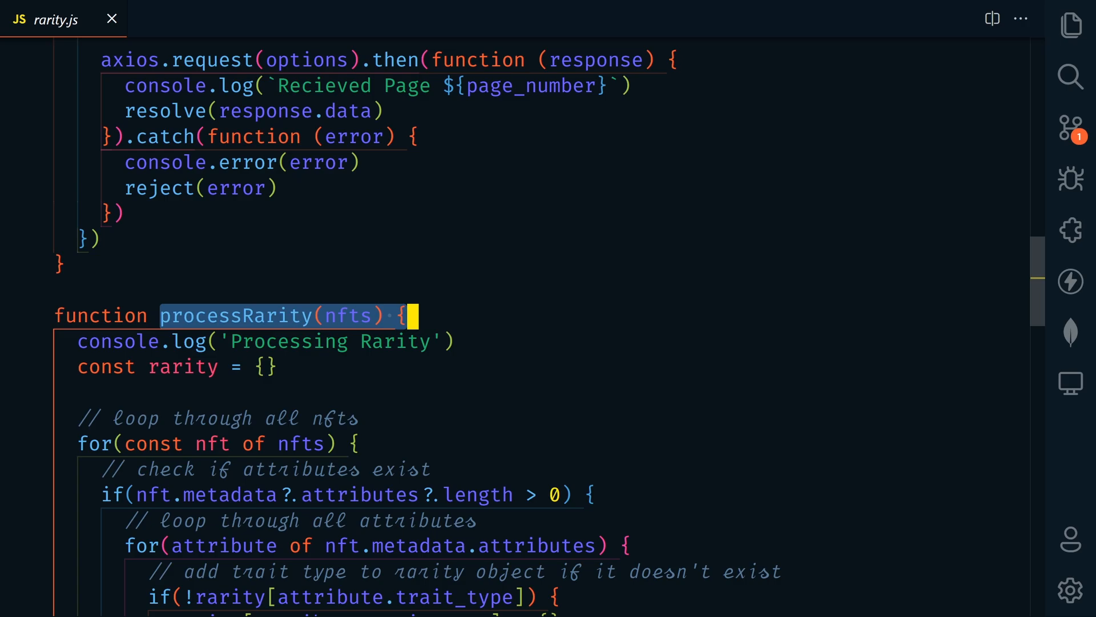
{"action": "scroll", "scroll_direction": "down", "scroll_amount": 3}
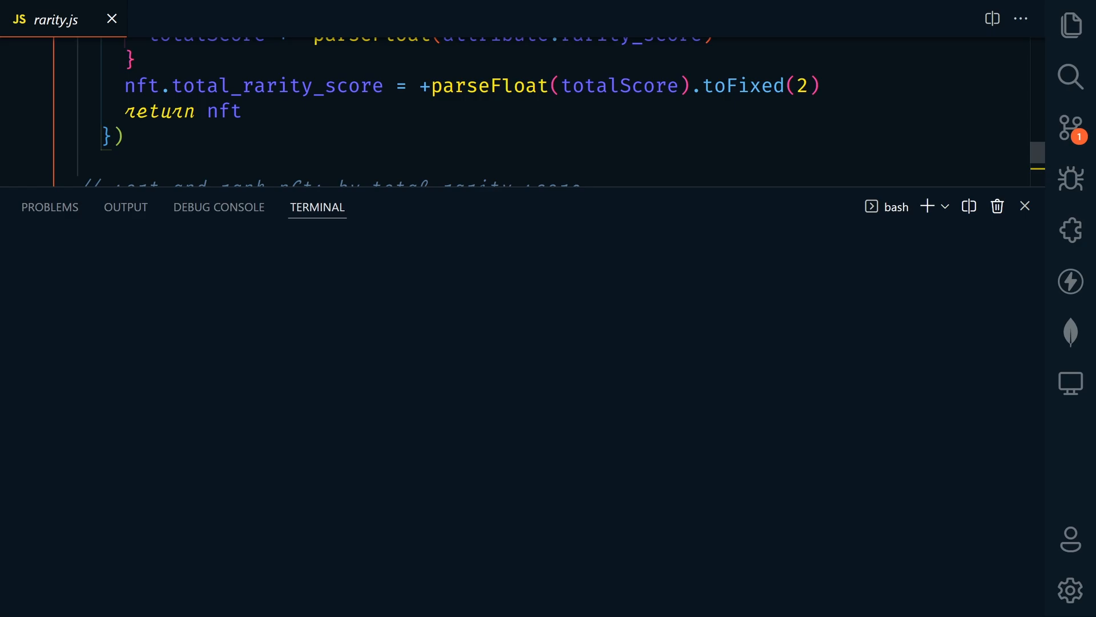
Run node rarity to fetch 201 pages, run rarity_rank with mode 1, then clear the terminal
{"action": "type", "text": "no"}
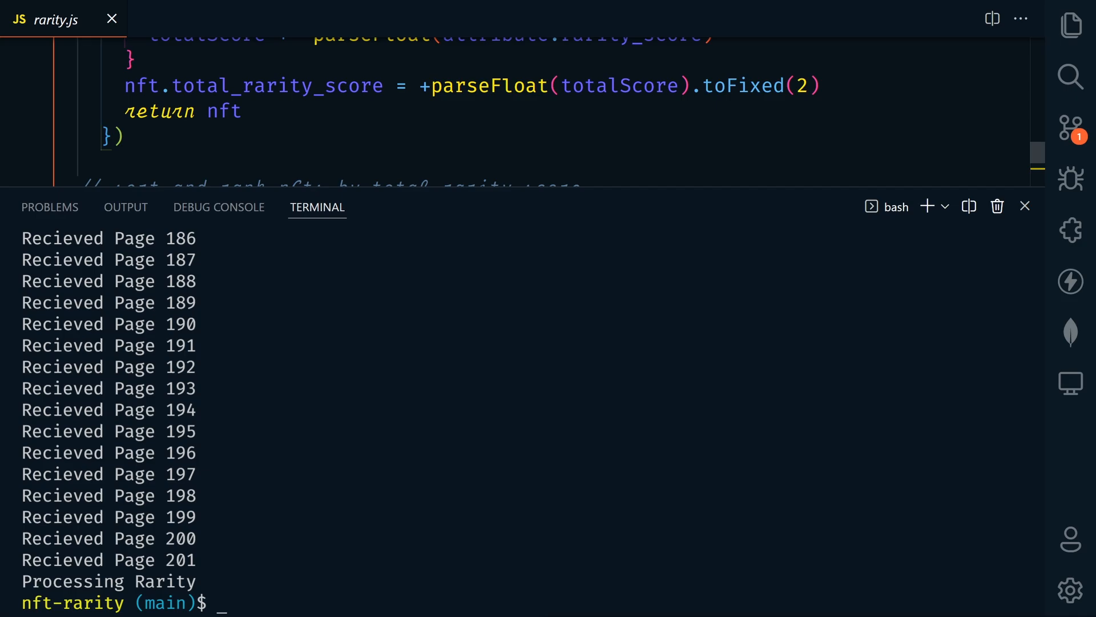
{"action": "type", "text": "node rarity_rank"}
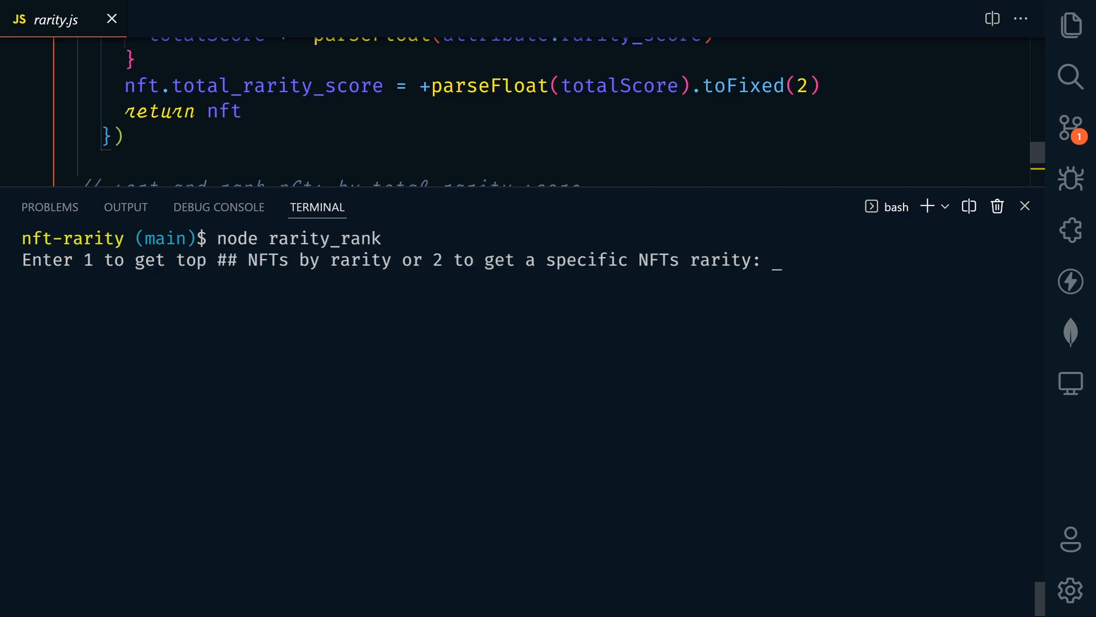
{"action": "type", "text": "1"}
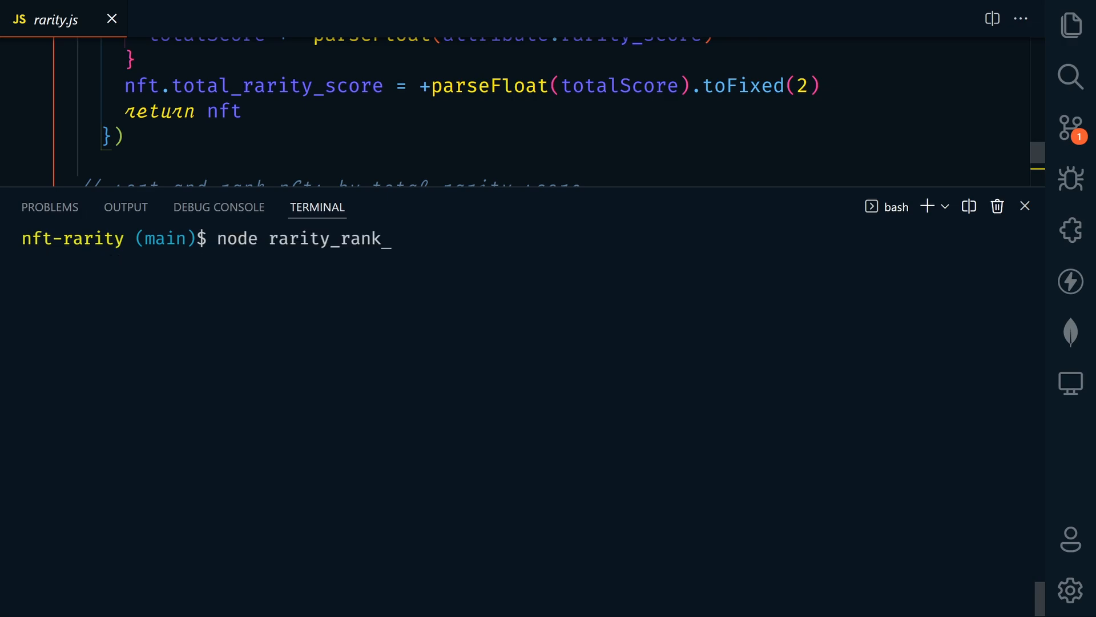
{"action": "key", "text": "Return"}
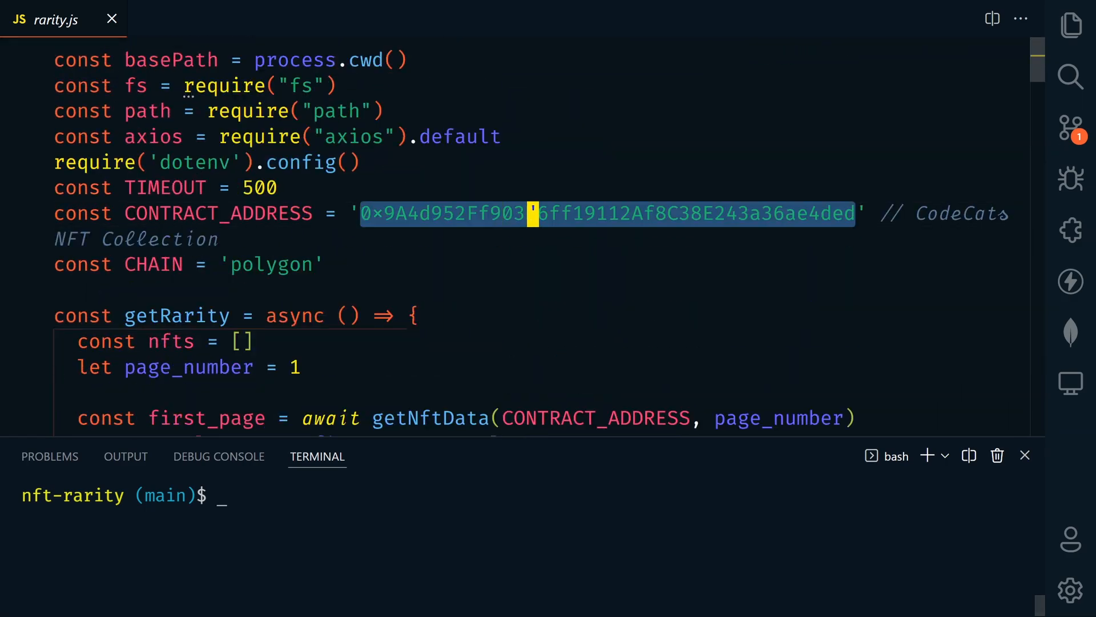
Point rarity.js at contract 0xadc28cac9c1d53cc7457b11cc9423903dc09dddc on ethereum and rerun node rarity
{"action": "type", "text": "0xadc28cac9c1d53cc7457b11cc9423903dc09dddc"}
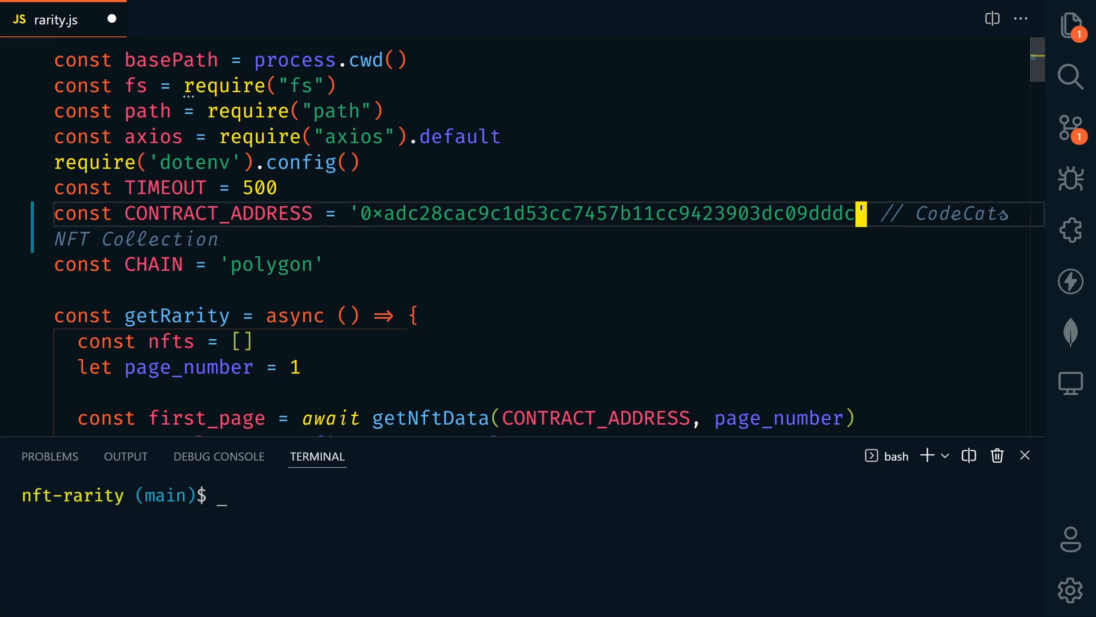
{"action": "type", "text": "eth"}
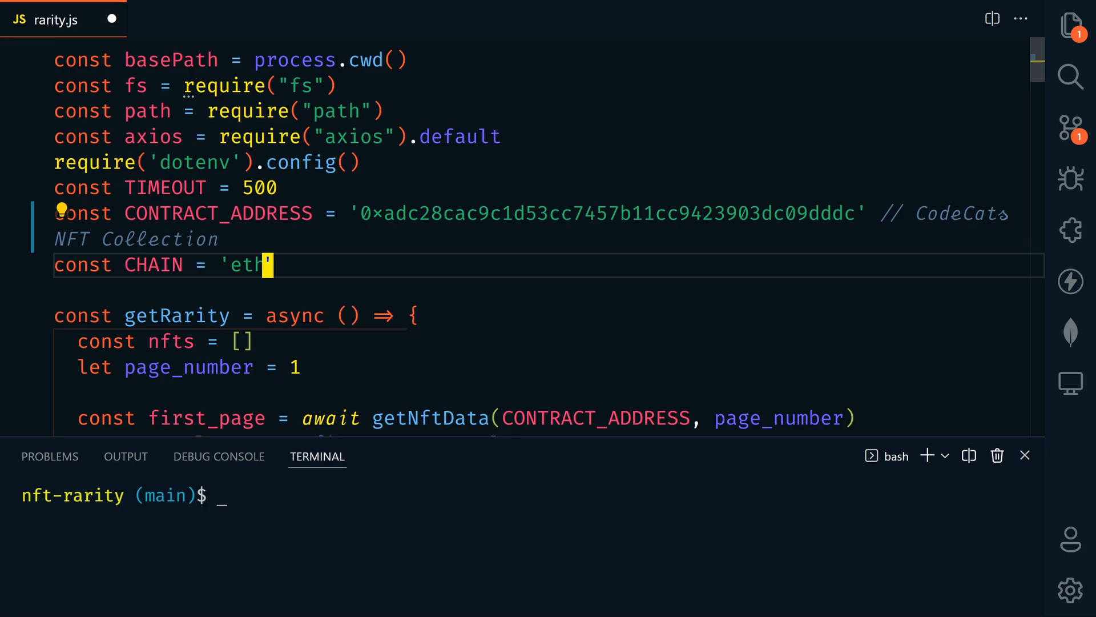
{"action": "type", "text": "ereum"}
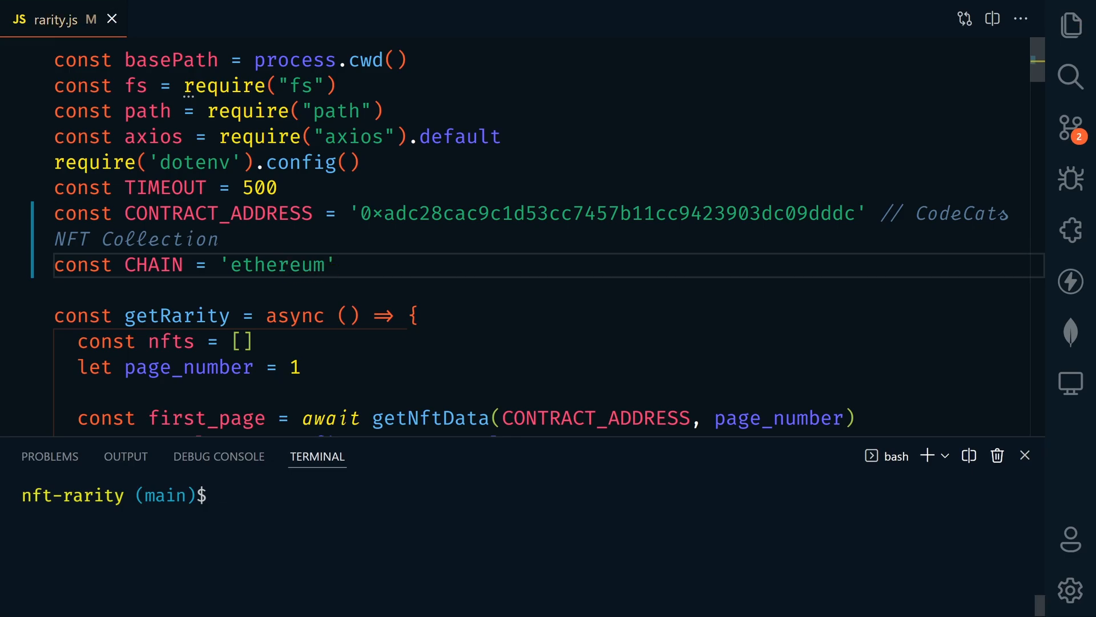
{"action": "type", "text": "node rarity"}
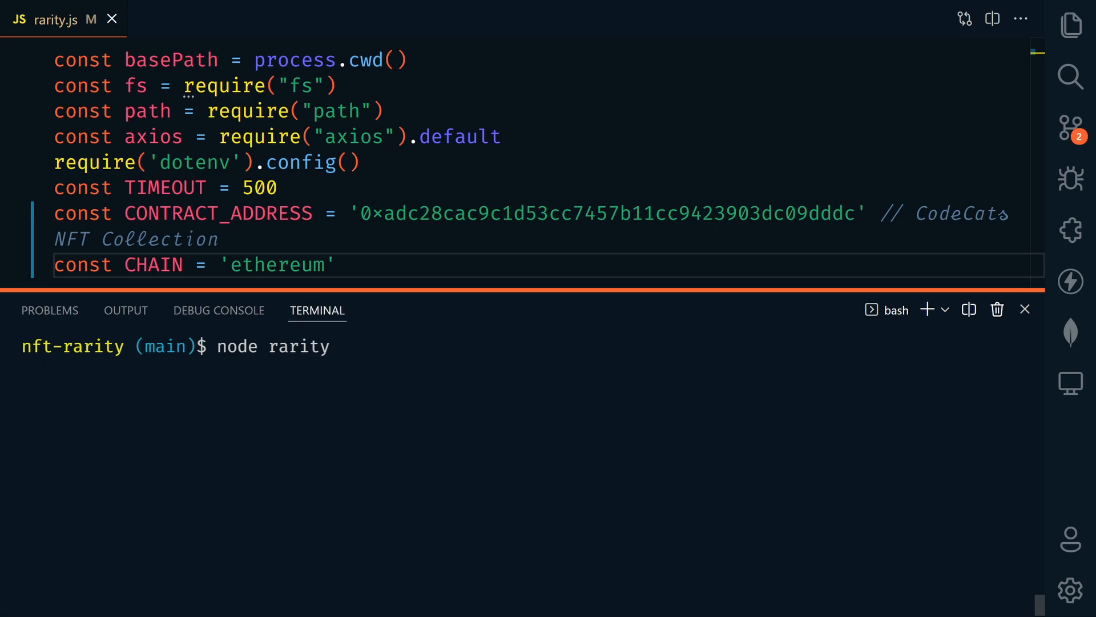
{"action": "key", "text": "Return"}
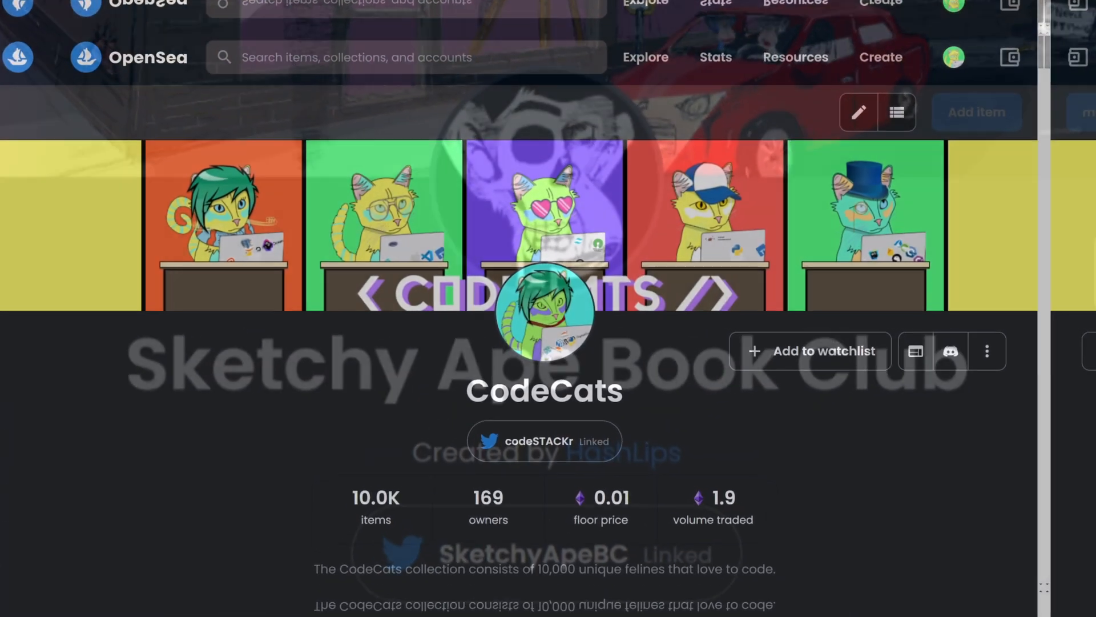
{"action": "scroll", "scroll_direction": "down", "scroll_amount": 3}
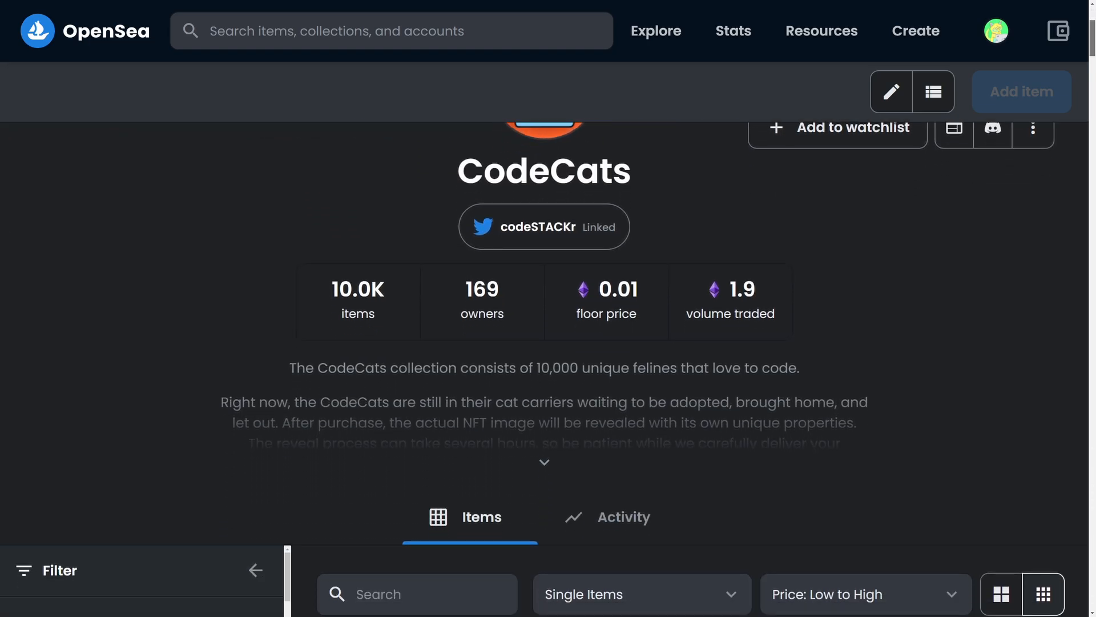
{"action": "scroll", "scroll_direction": "down", "scroll_amount": 3}
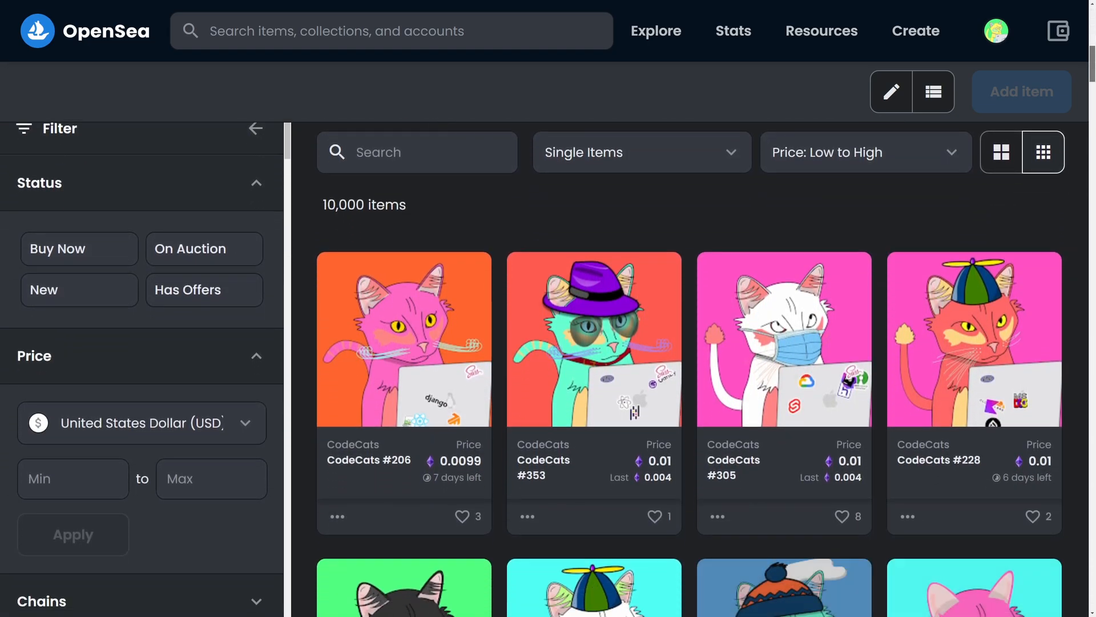
{"action": "scroll", "scroll_direction": "down", "scroll_amount": 3}
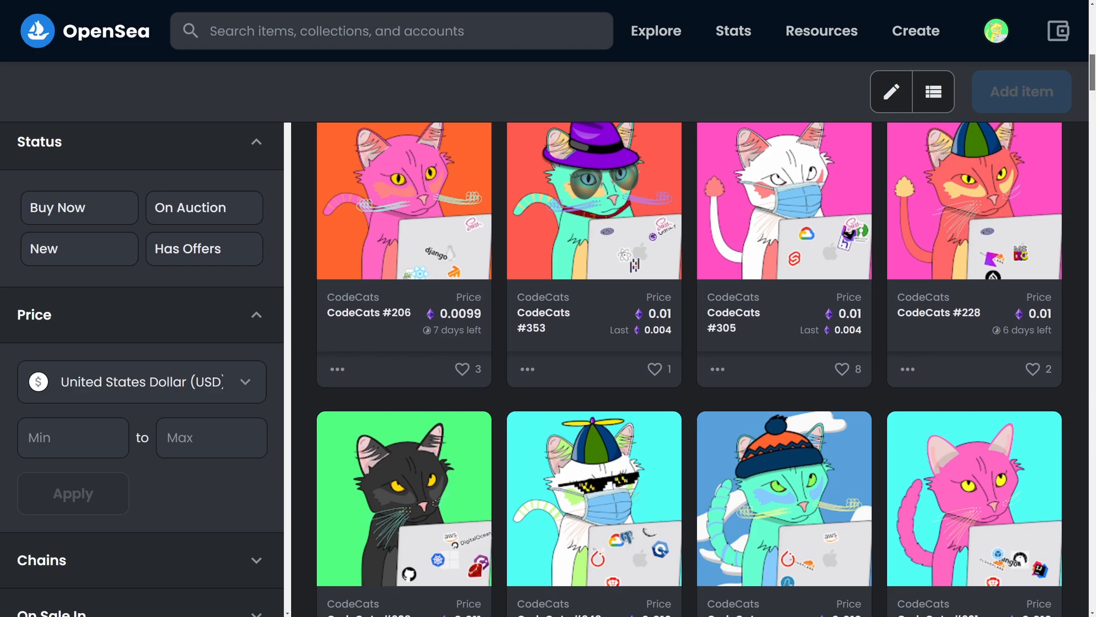
{"action": "scroll", "scroll_direction": "down", "scroll_amount": 3}
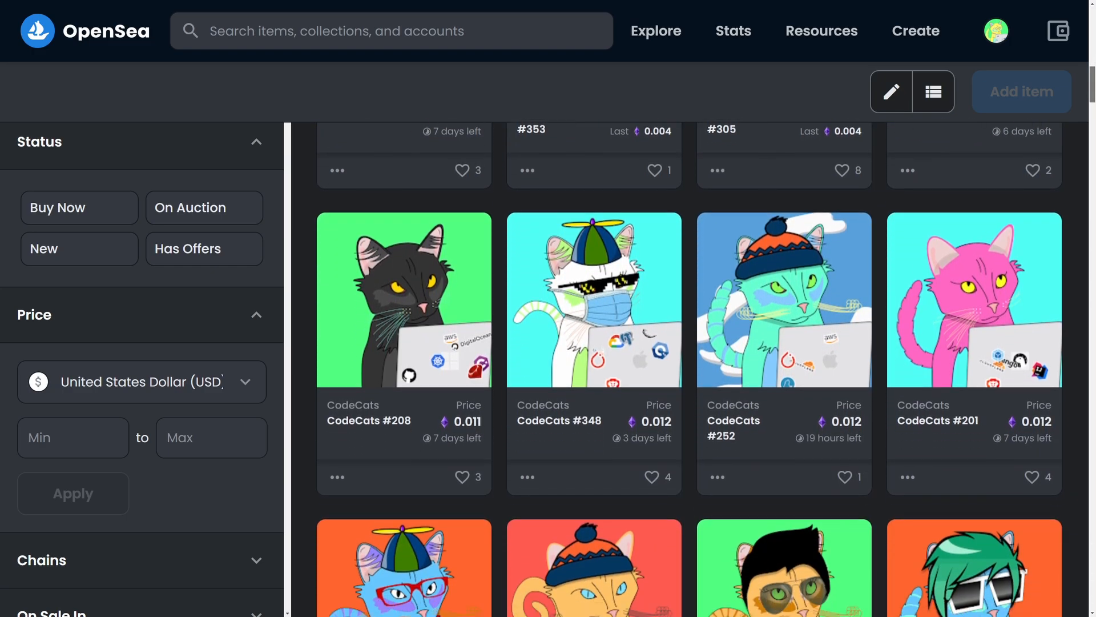
{"action": "scroll", "scroll_direction": "down", "scroll_amount": 3}
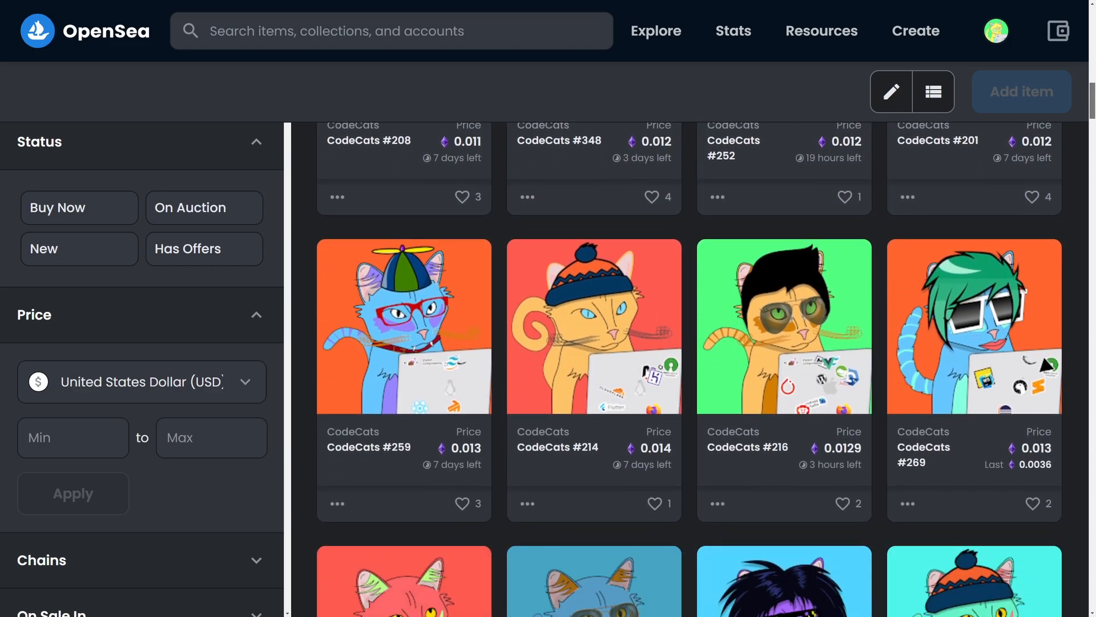
{"action": "scroll", "scroll_direction": "down", "scroll_amount": 3}
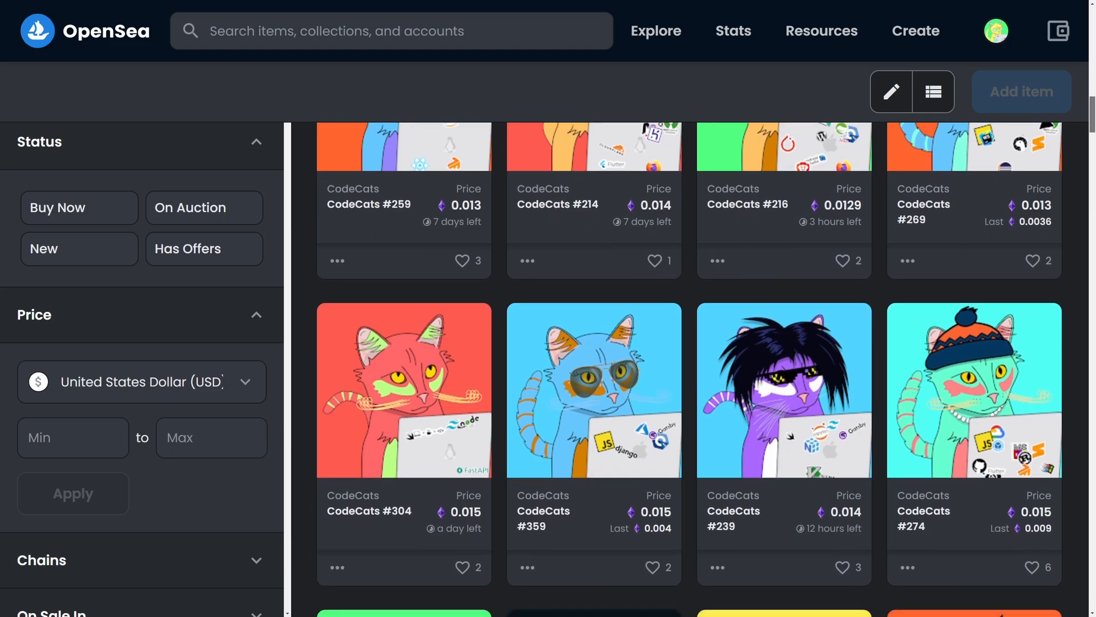
{"action": "scroll", "scroll_direction": "down", "scroll_amount": 3}
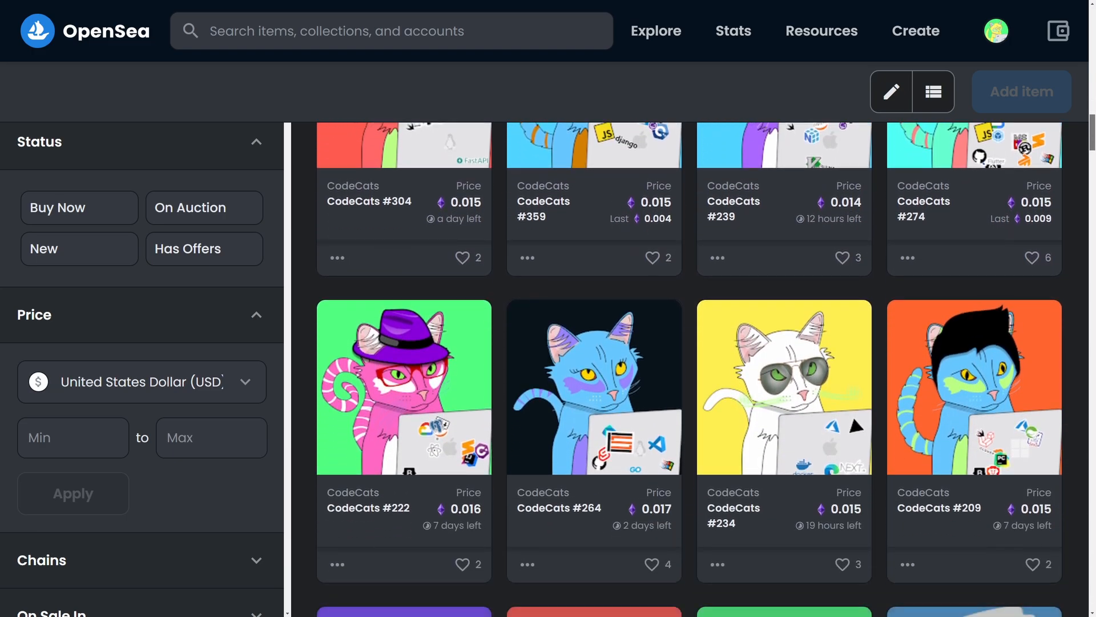
{"action": "scroll", "scroll_direction": "down", "scroll_amount": 3}
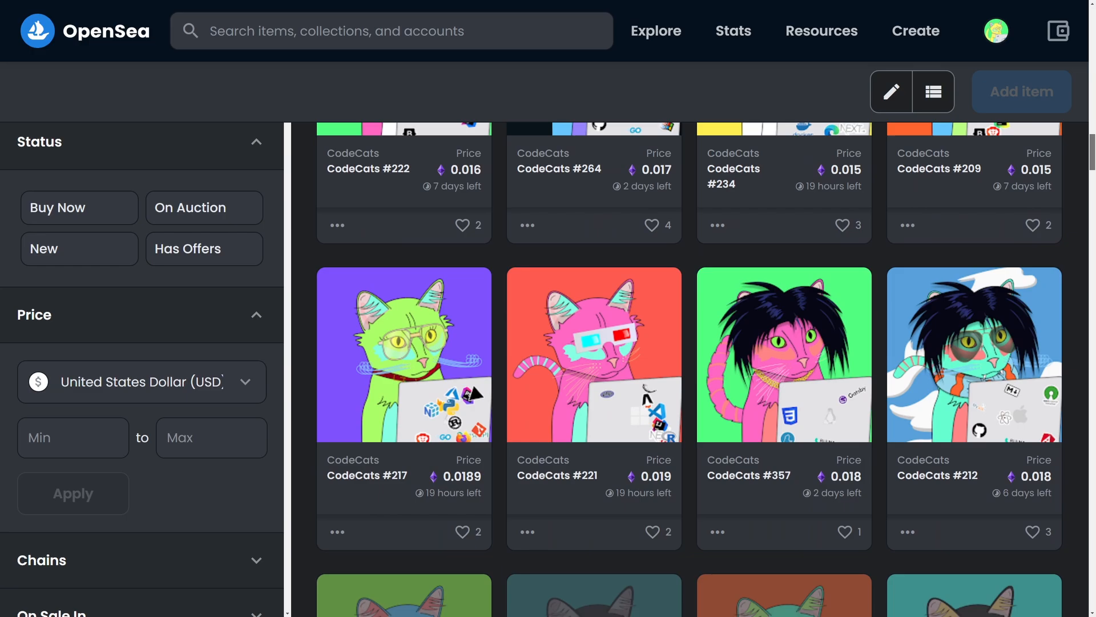